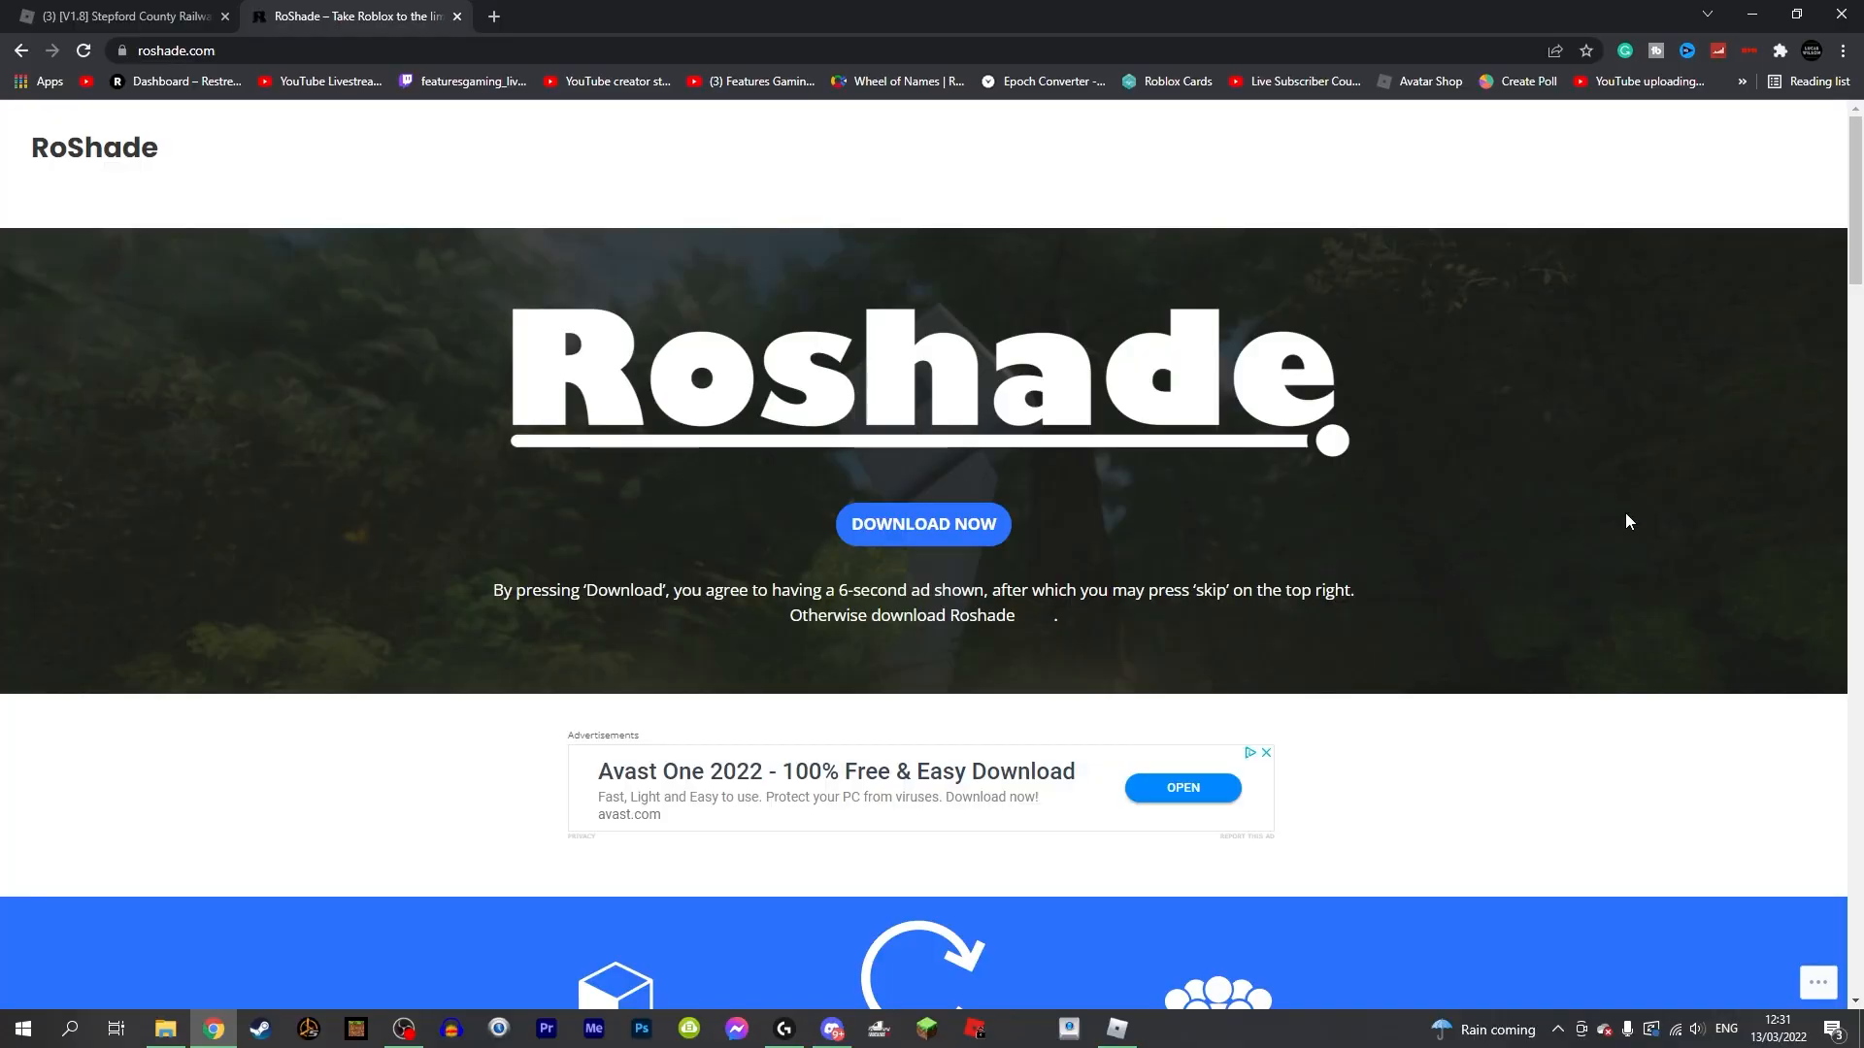
# Step: Download the Roshade 2.0.5 zip from roshade.com via MEGA, skipping both ad pages
pyautogui.click(922, 524)
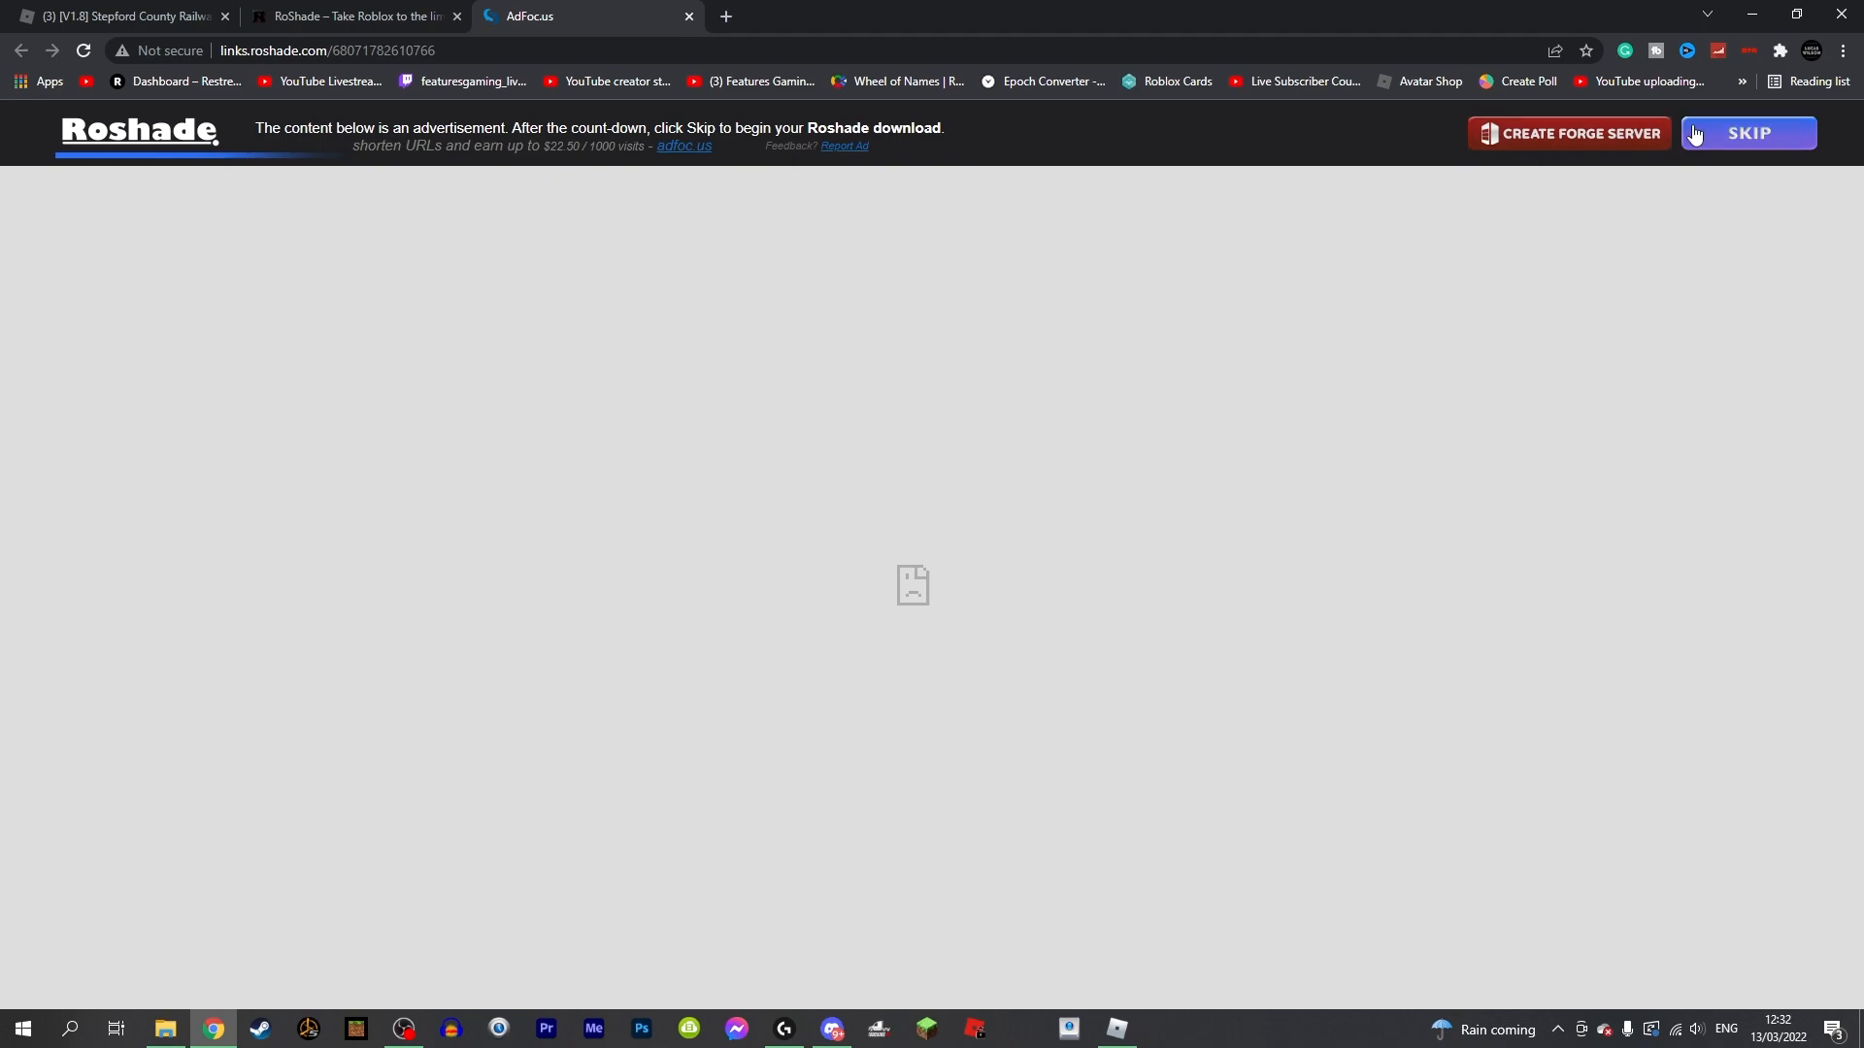
pyautogui.click(1747, 133)
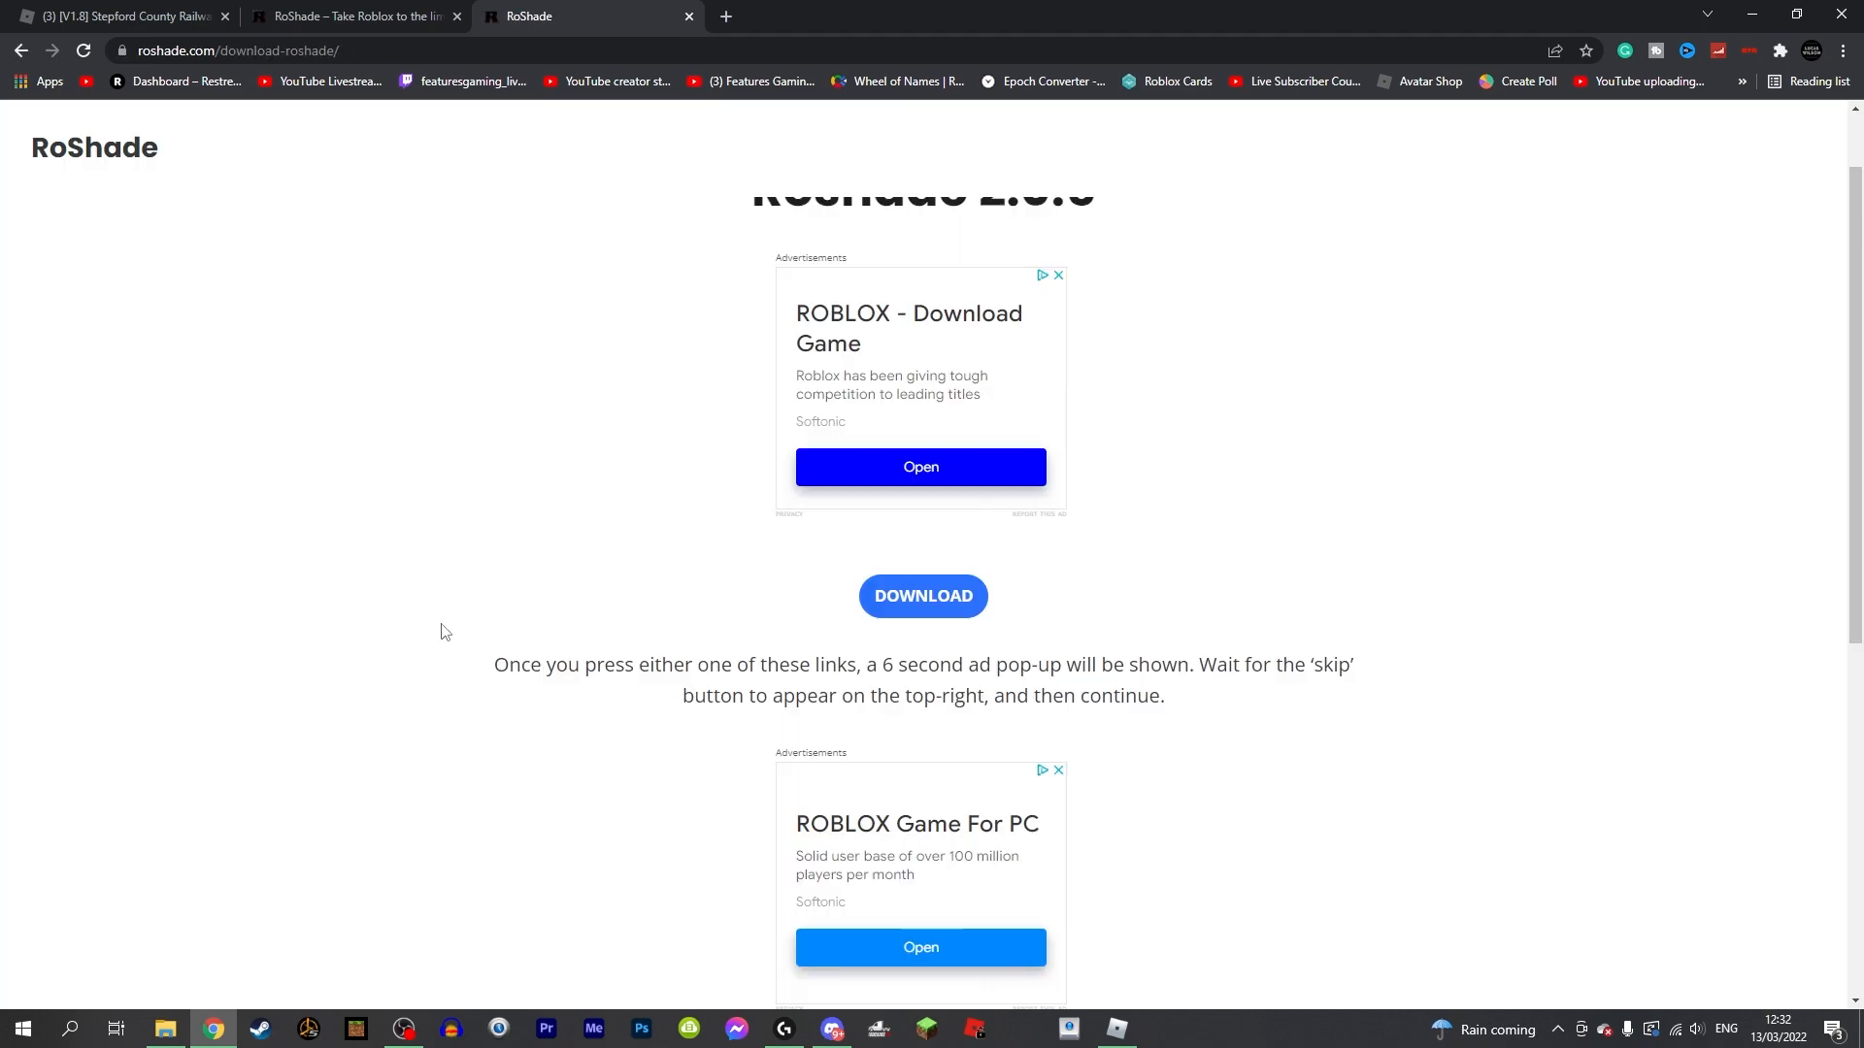
pyautogui.click(923, 595)
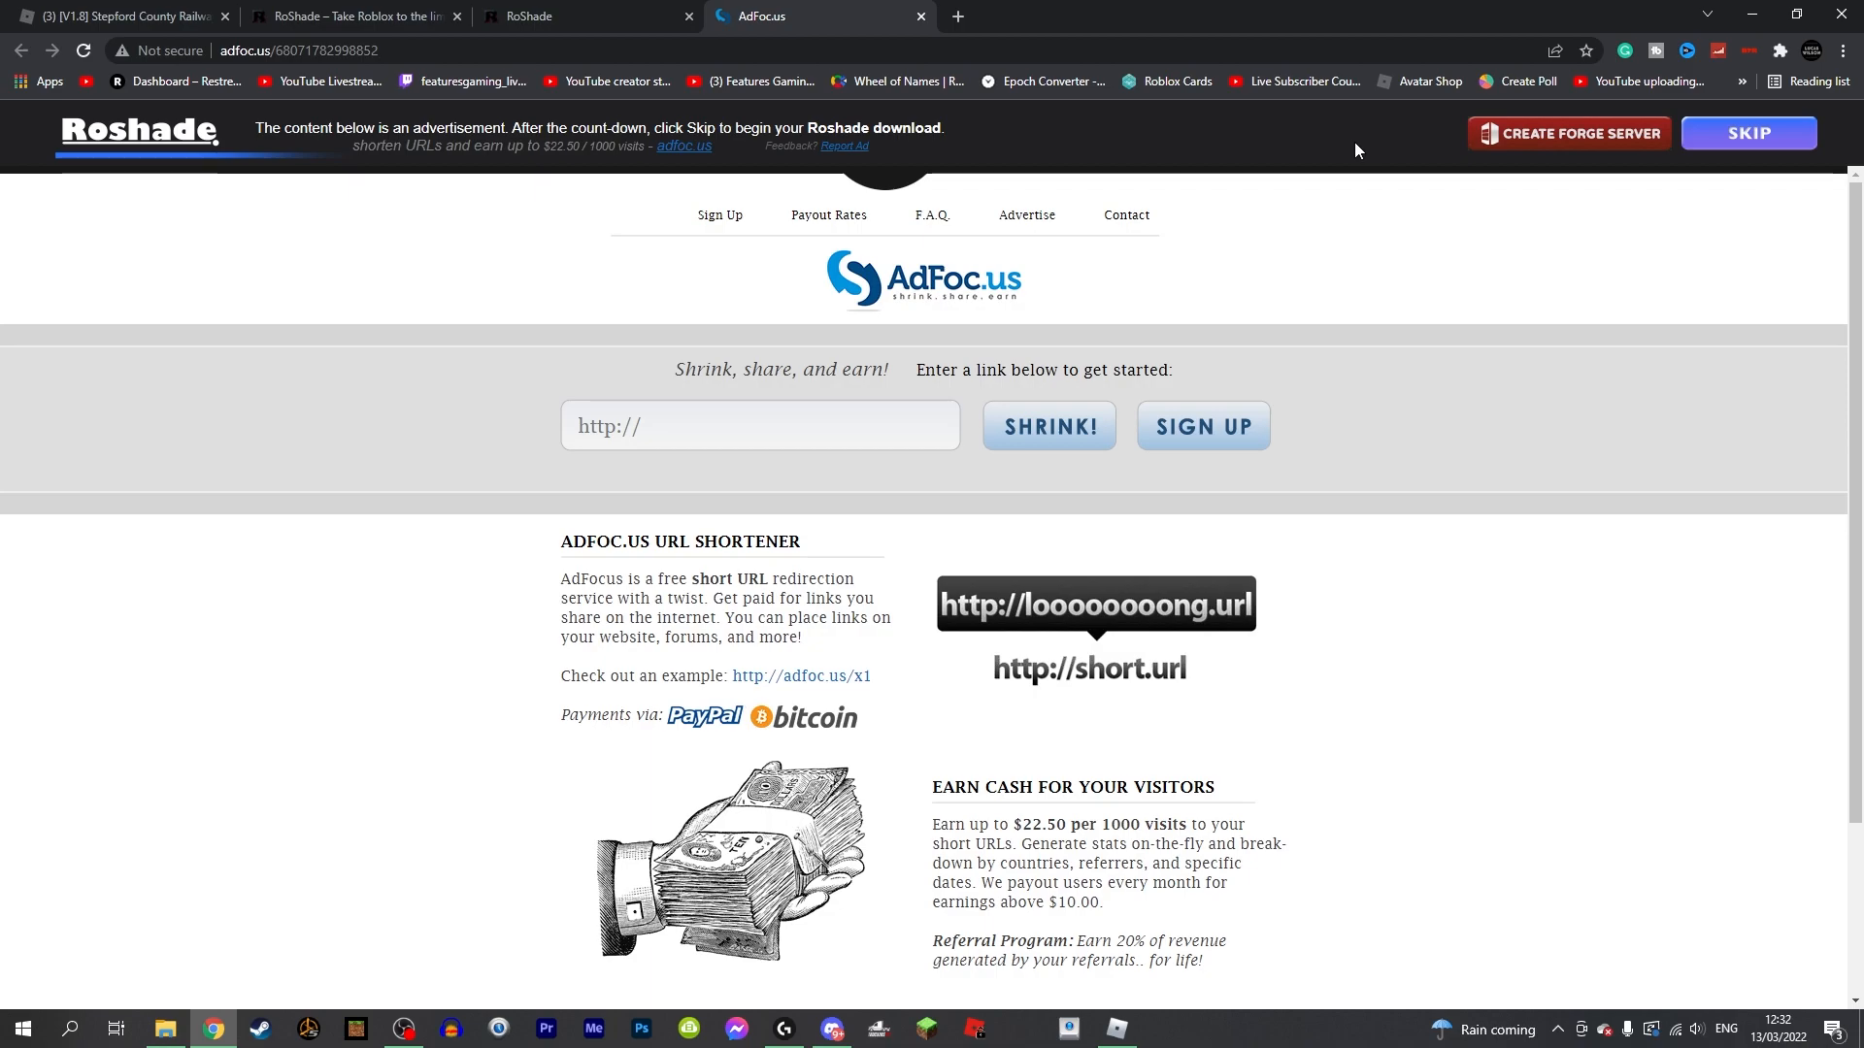
pyautogui.click(1747, 133)
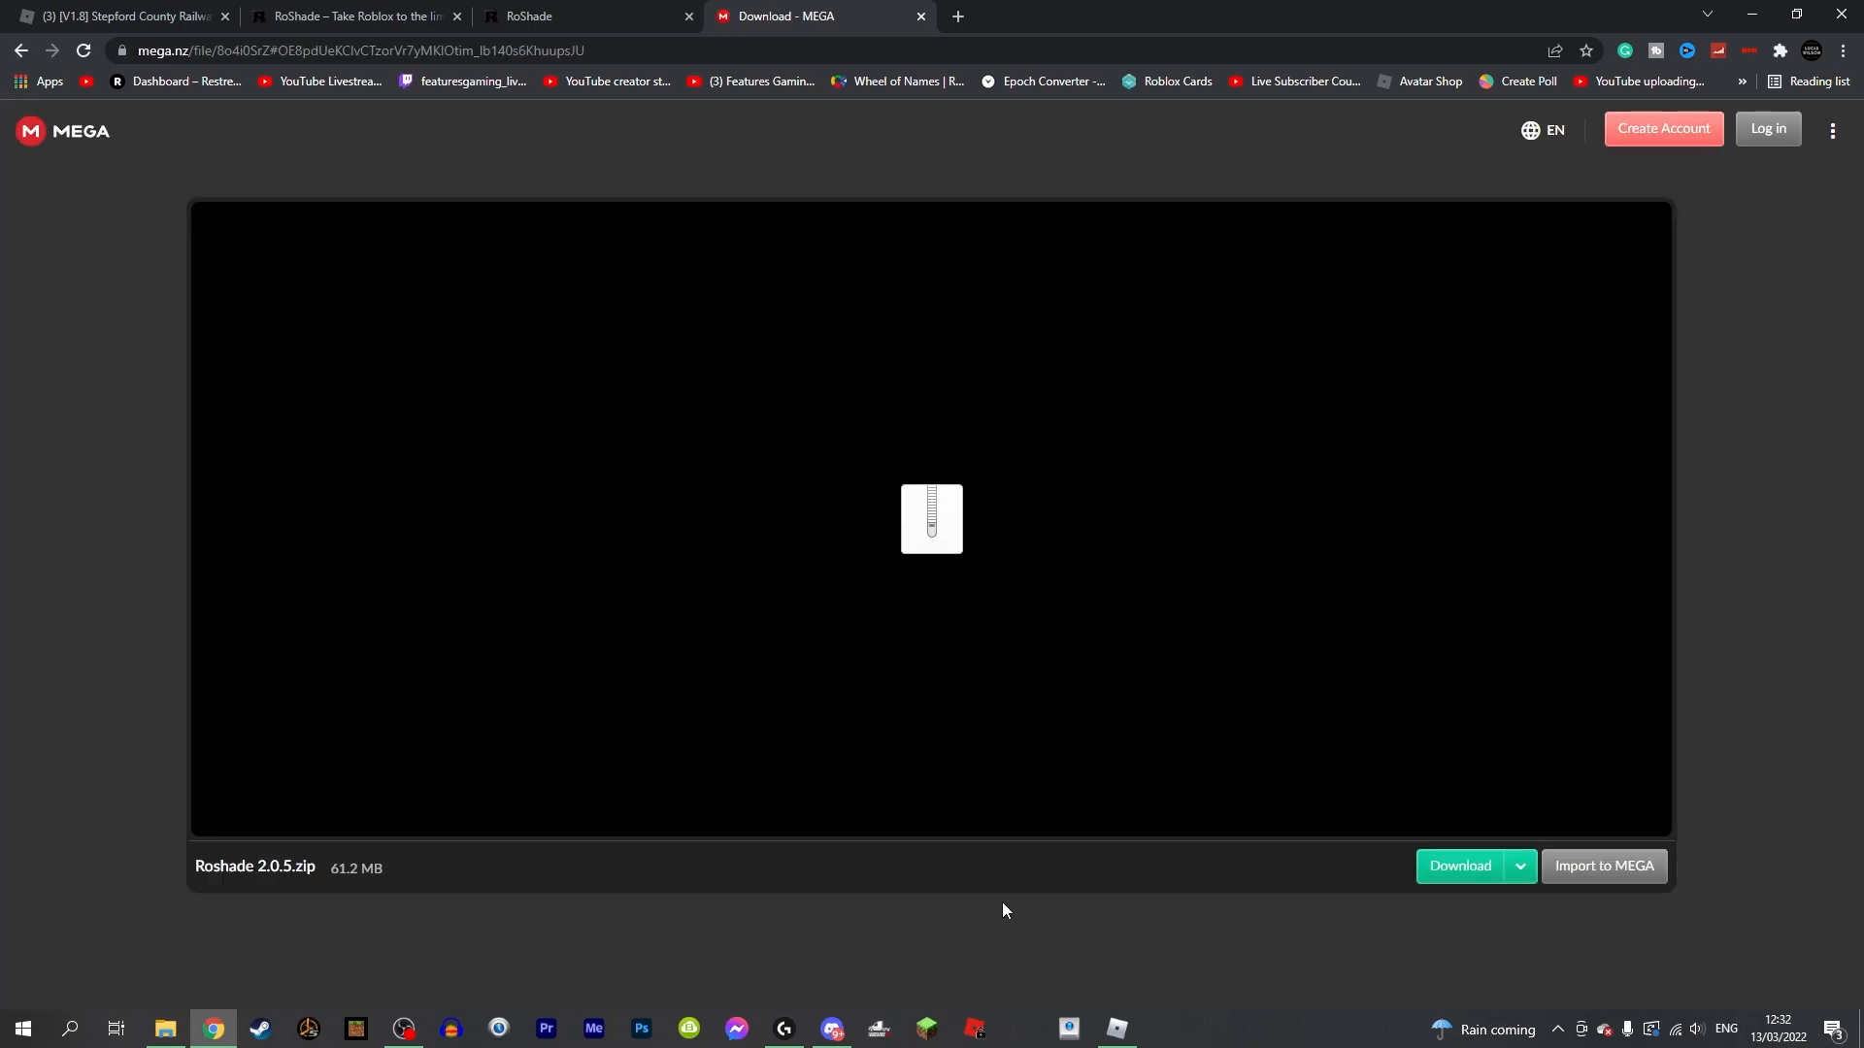
pyautogui.click(1458, 865)
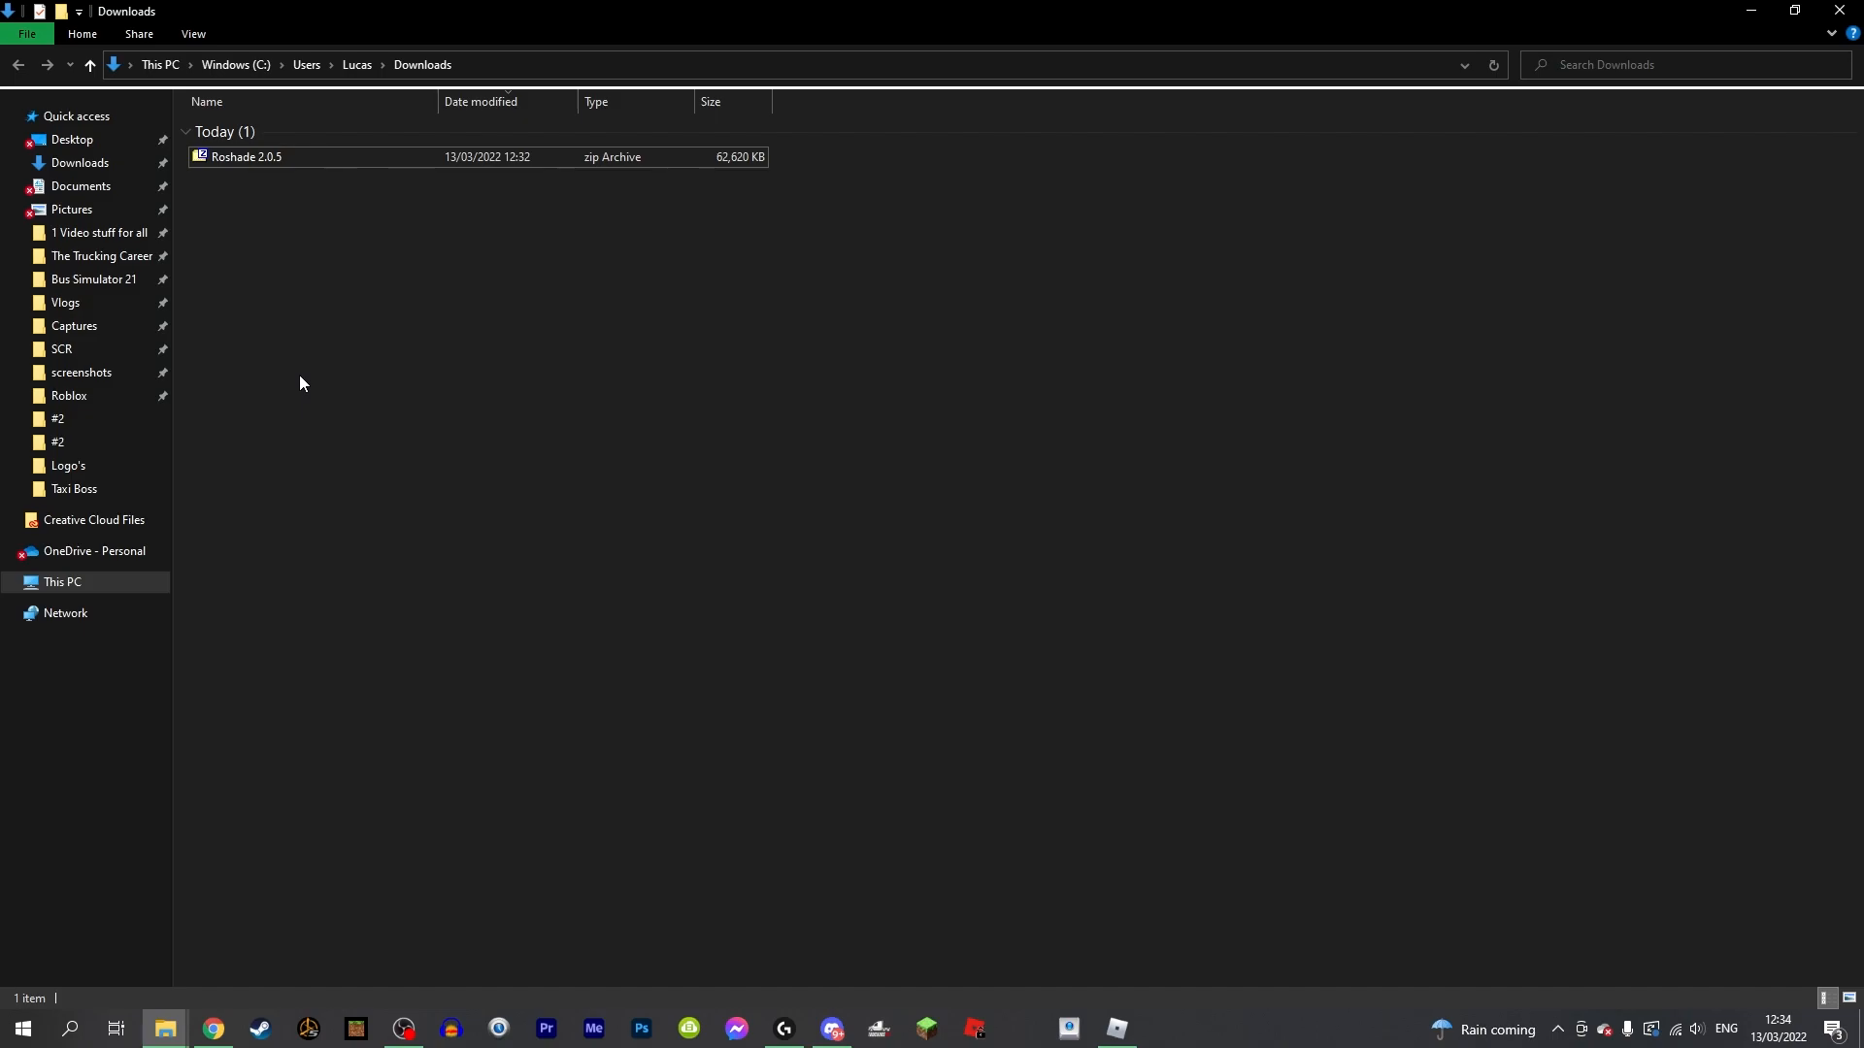
# Step: Extract the Roshade 2.0.5 zip with 7-Zip into Downloads and open the extracted folder
pyautogui.doubleClick(245, 155)
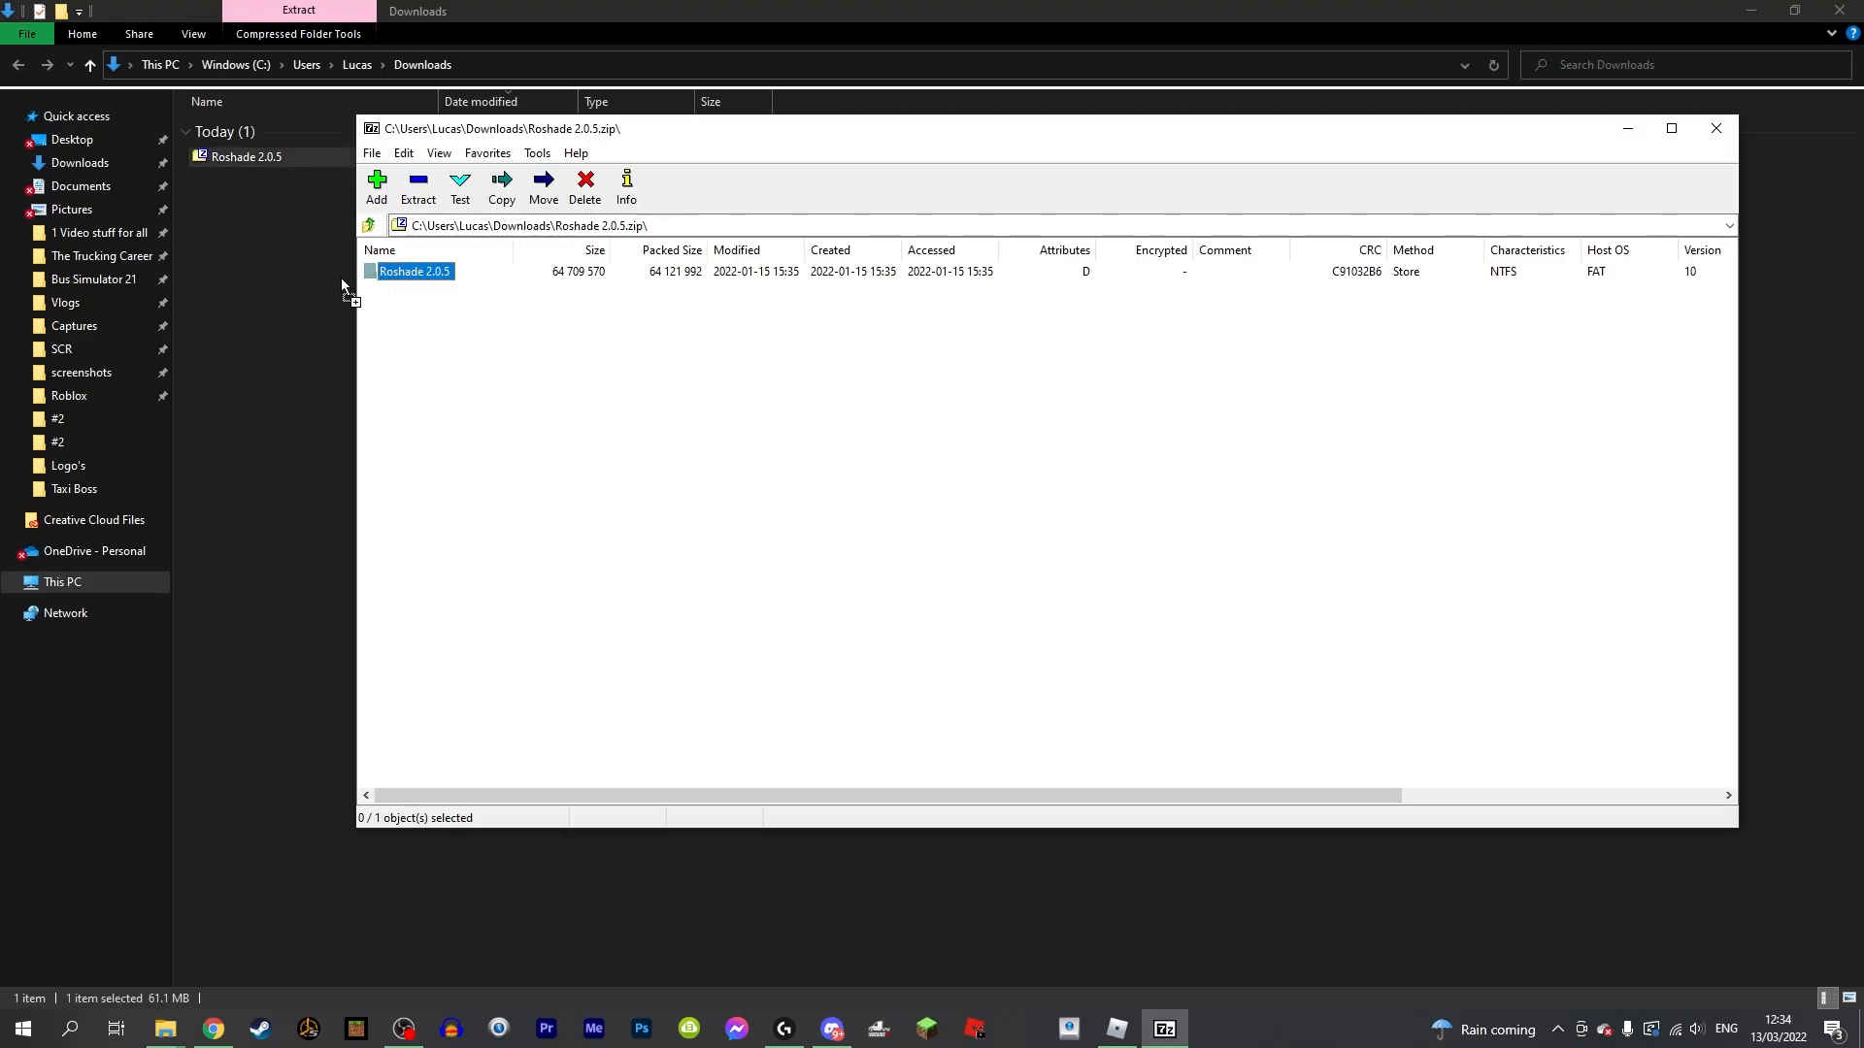
pyautogui.click(1714, 128)
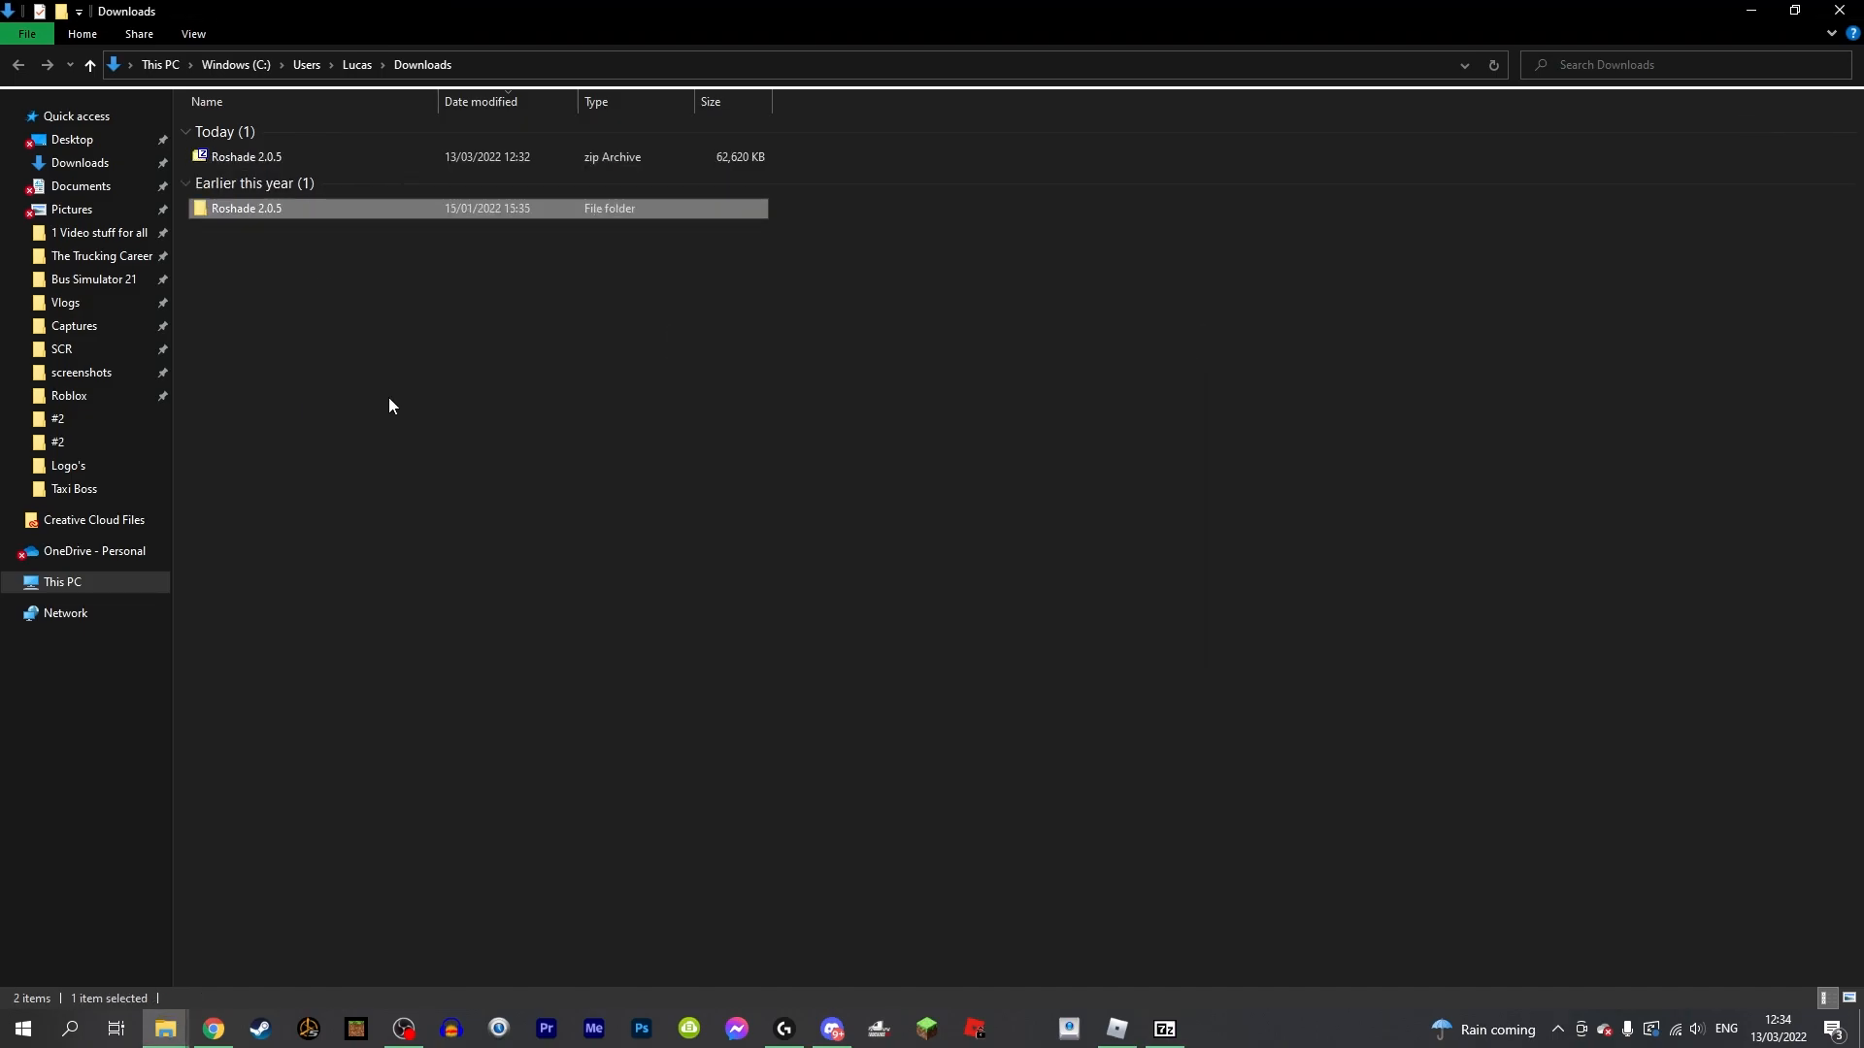
pyautogui.doubleClick(246, 208)
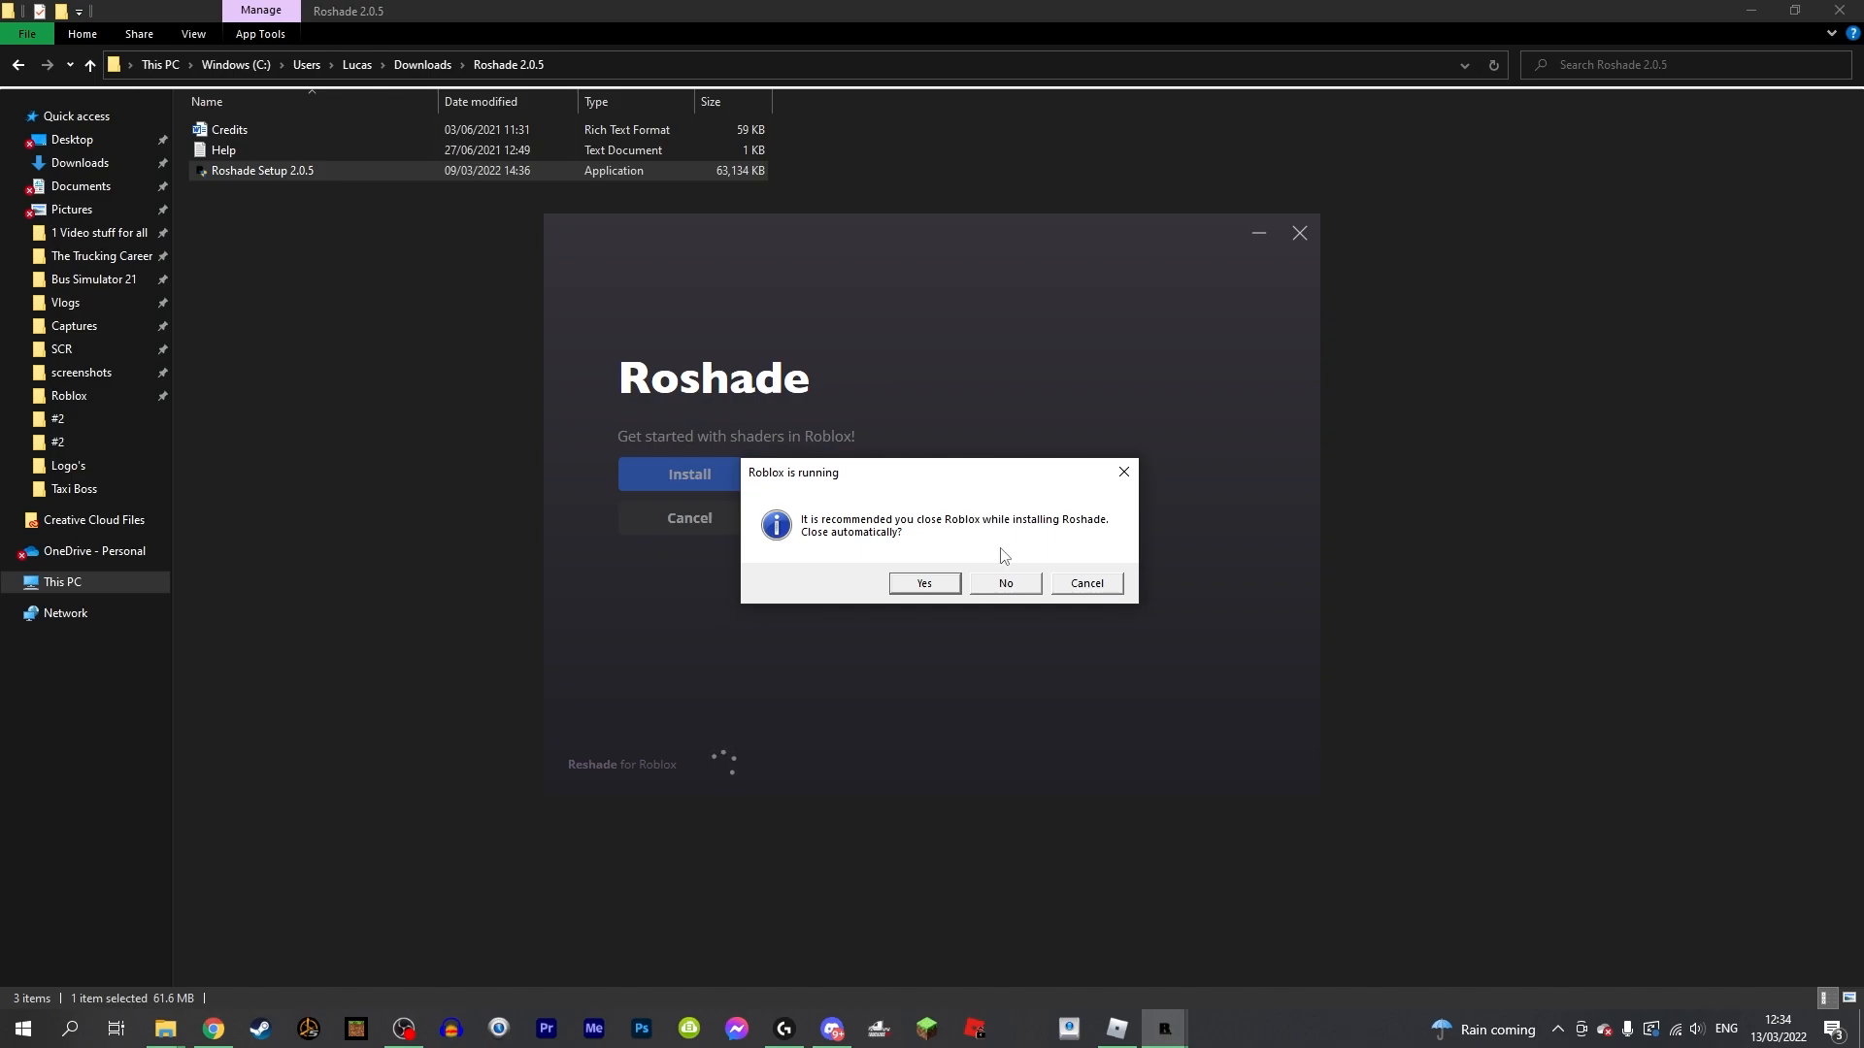
# Step: Install Roshade with F8 to toggle effects, F7 to open it, and all presets
pyautogui.click(923, 582)
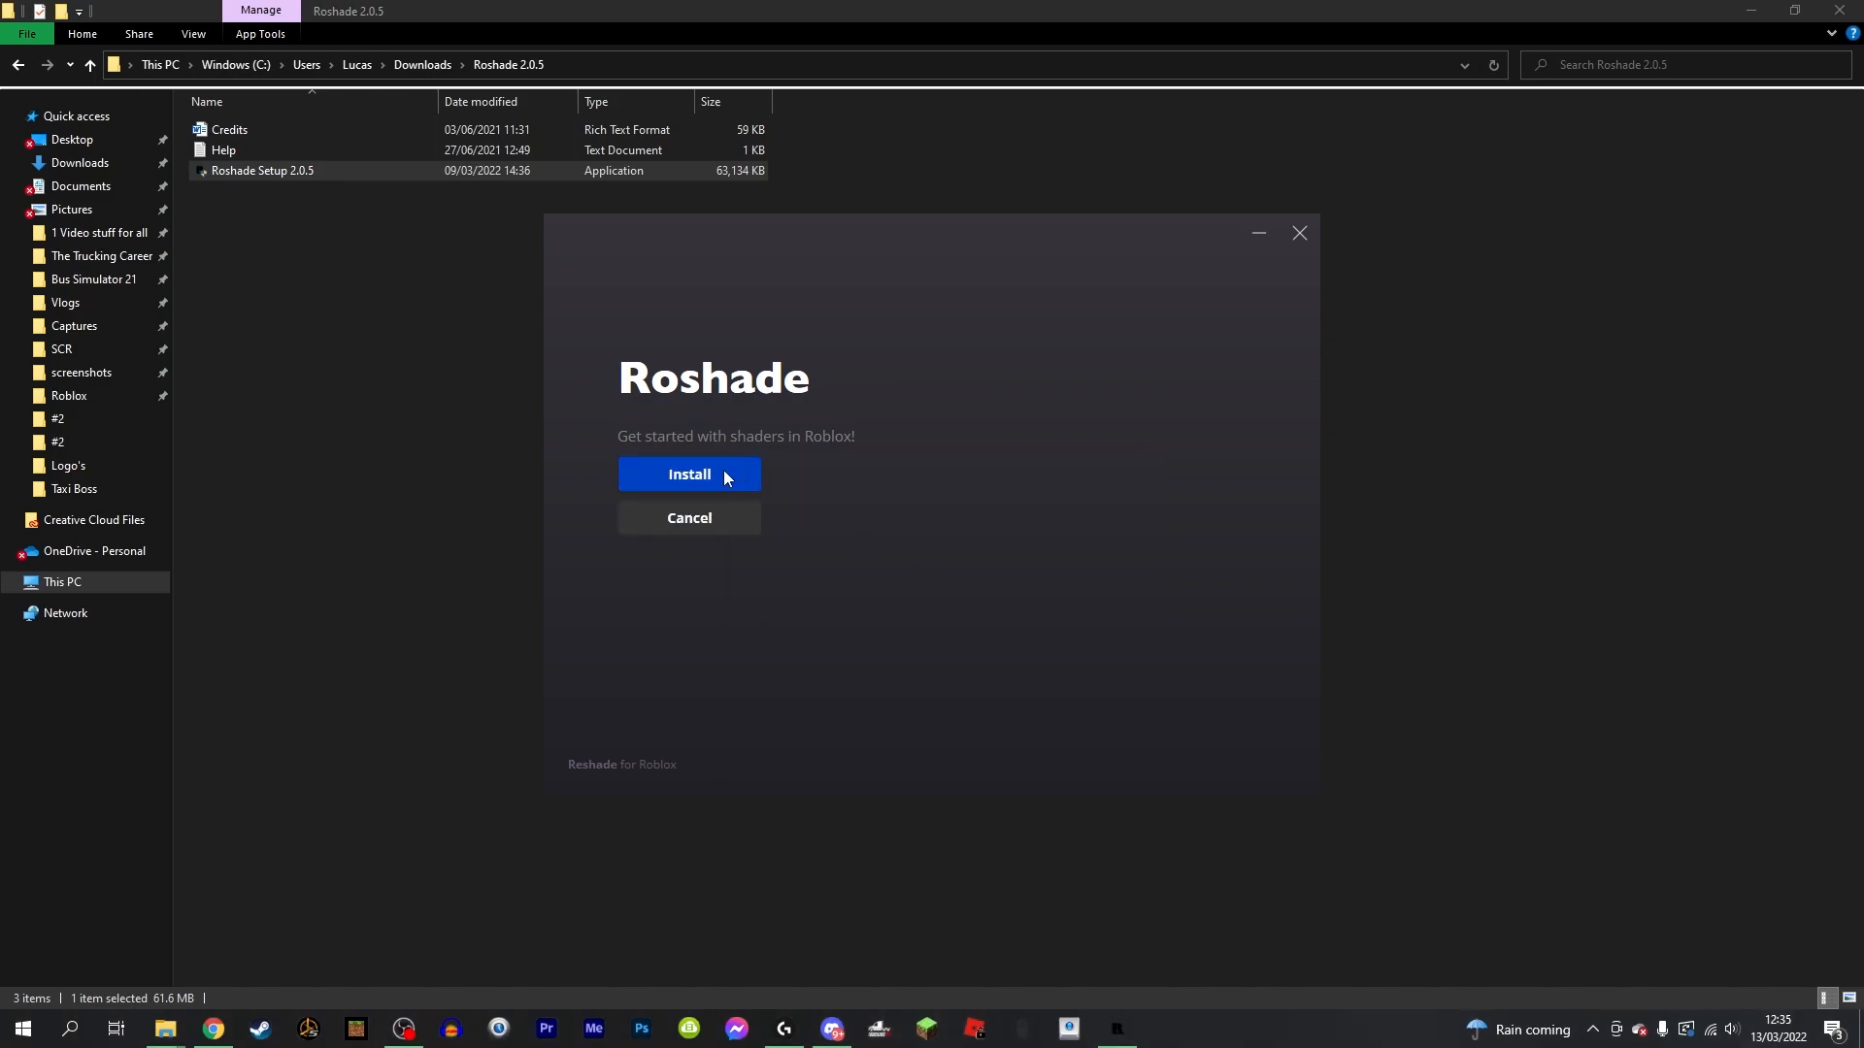
pyautogui.click(688, 475)
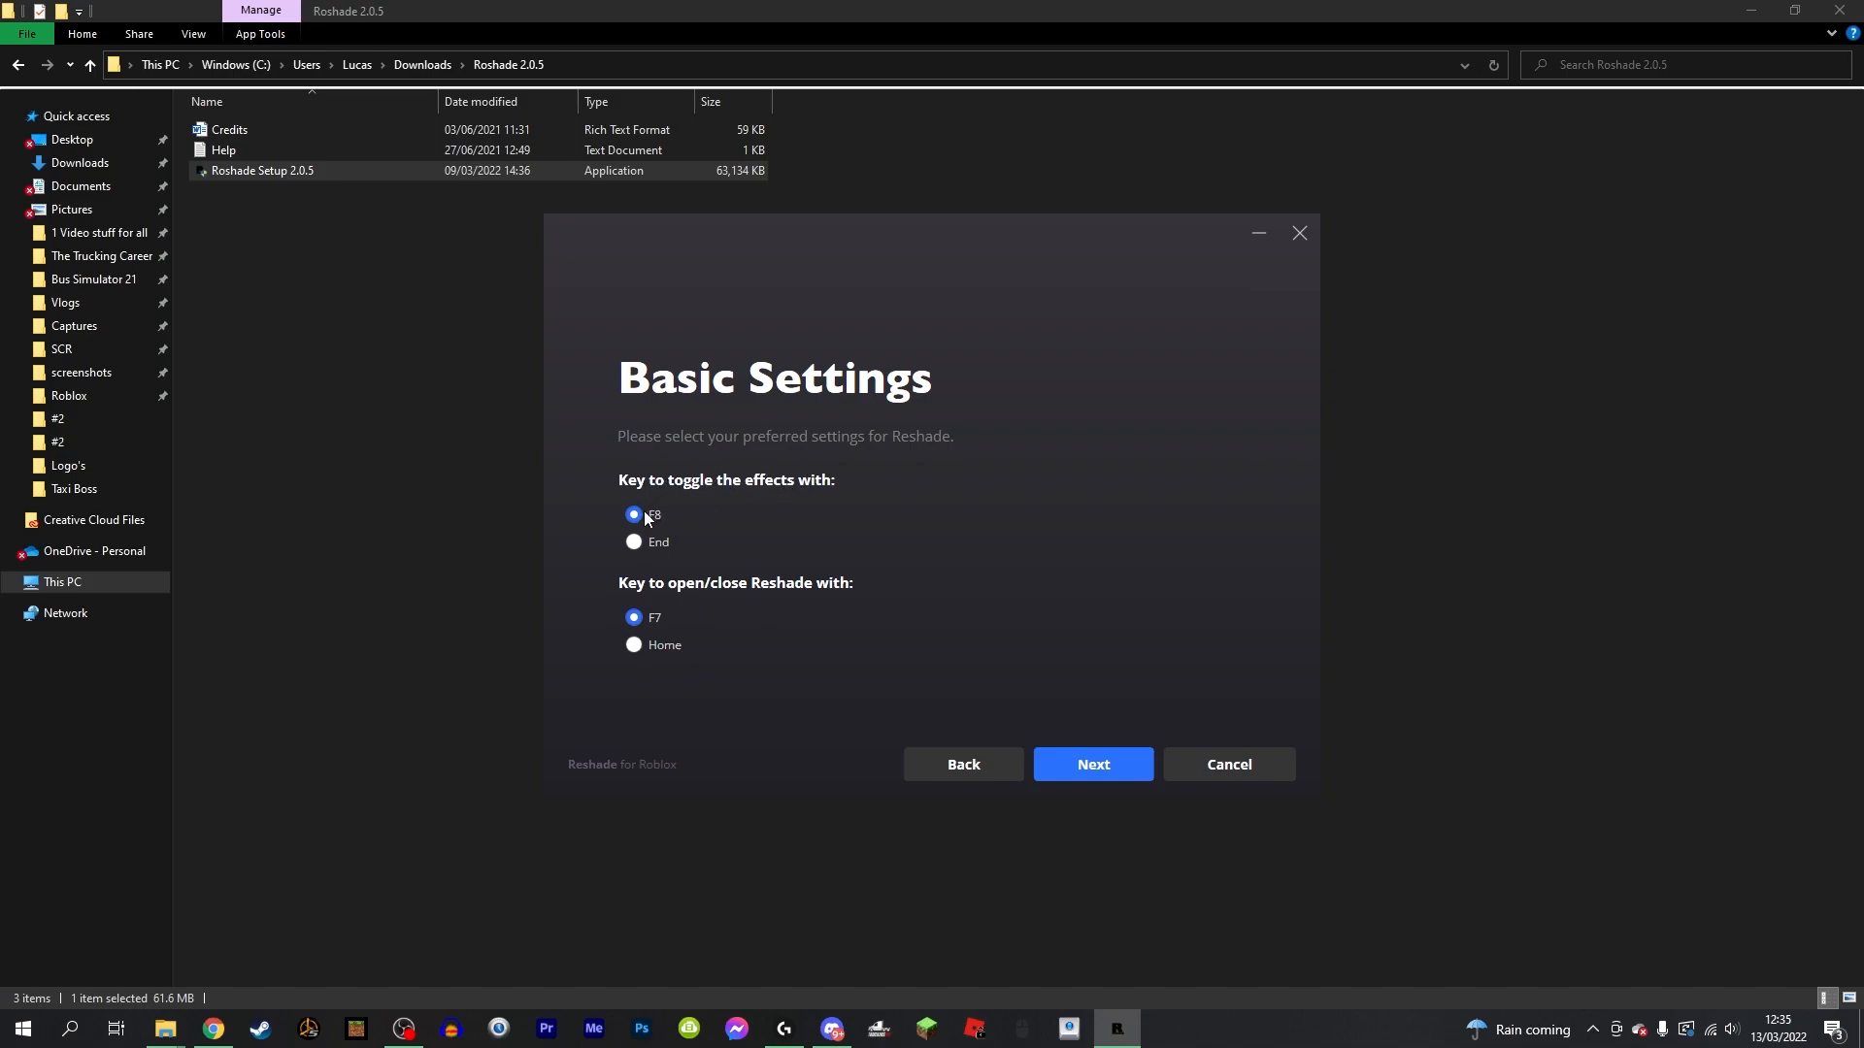
pyautogui.moveTo(660, 546)
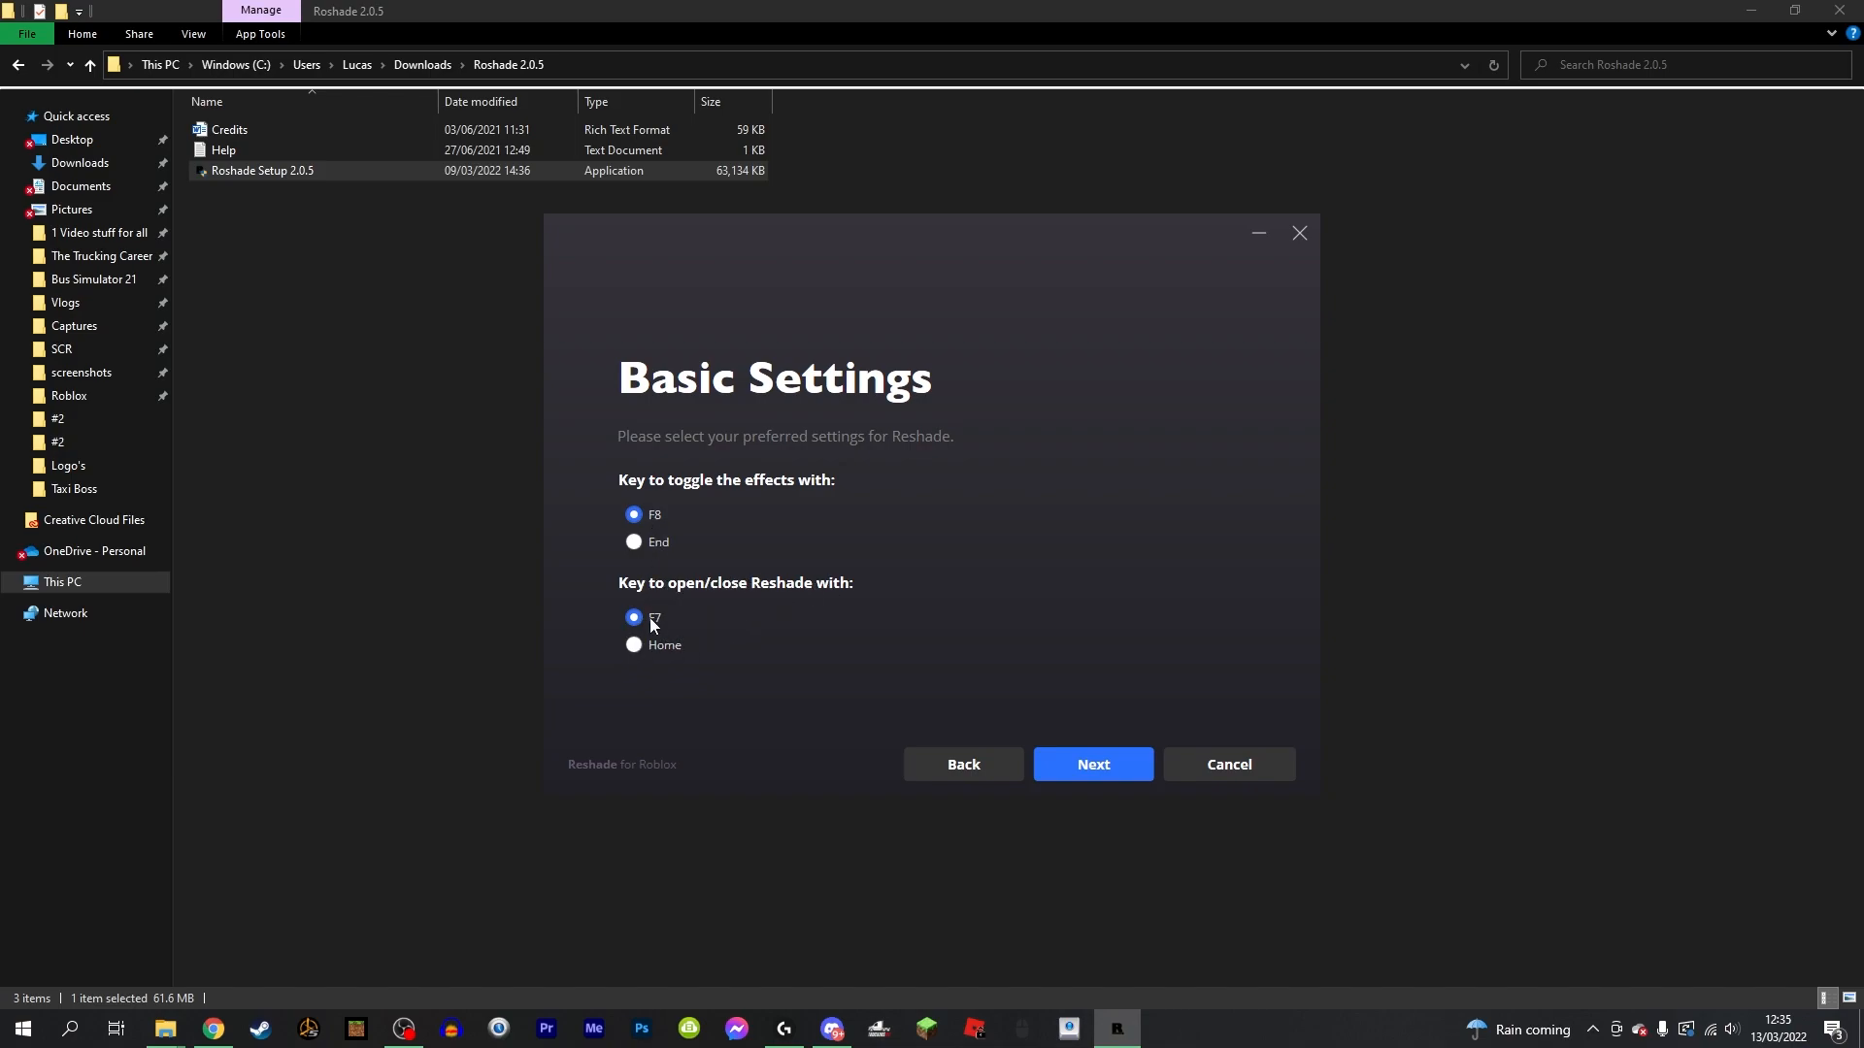
pyautogui.click(634, 617)
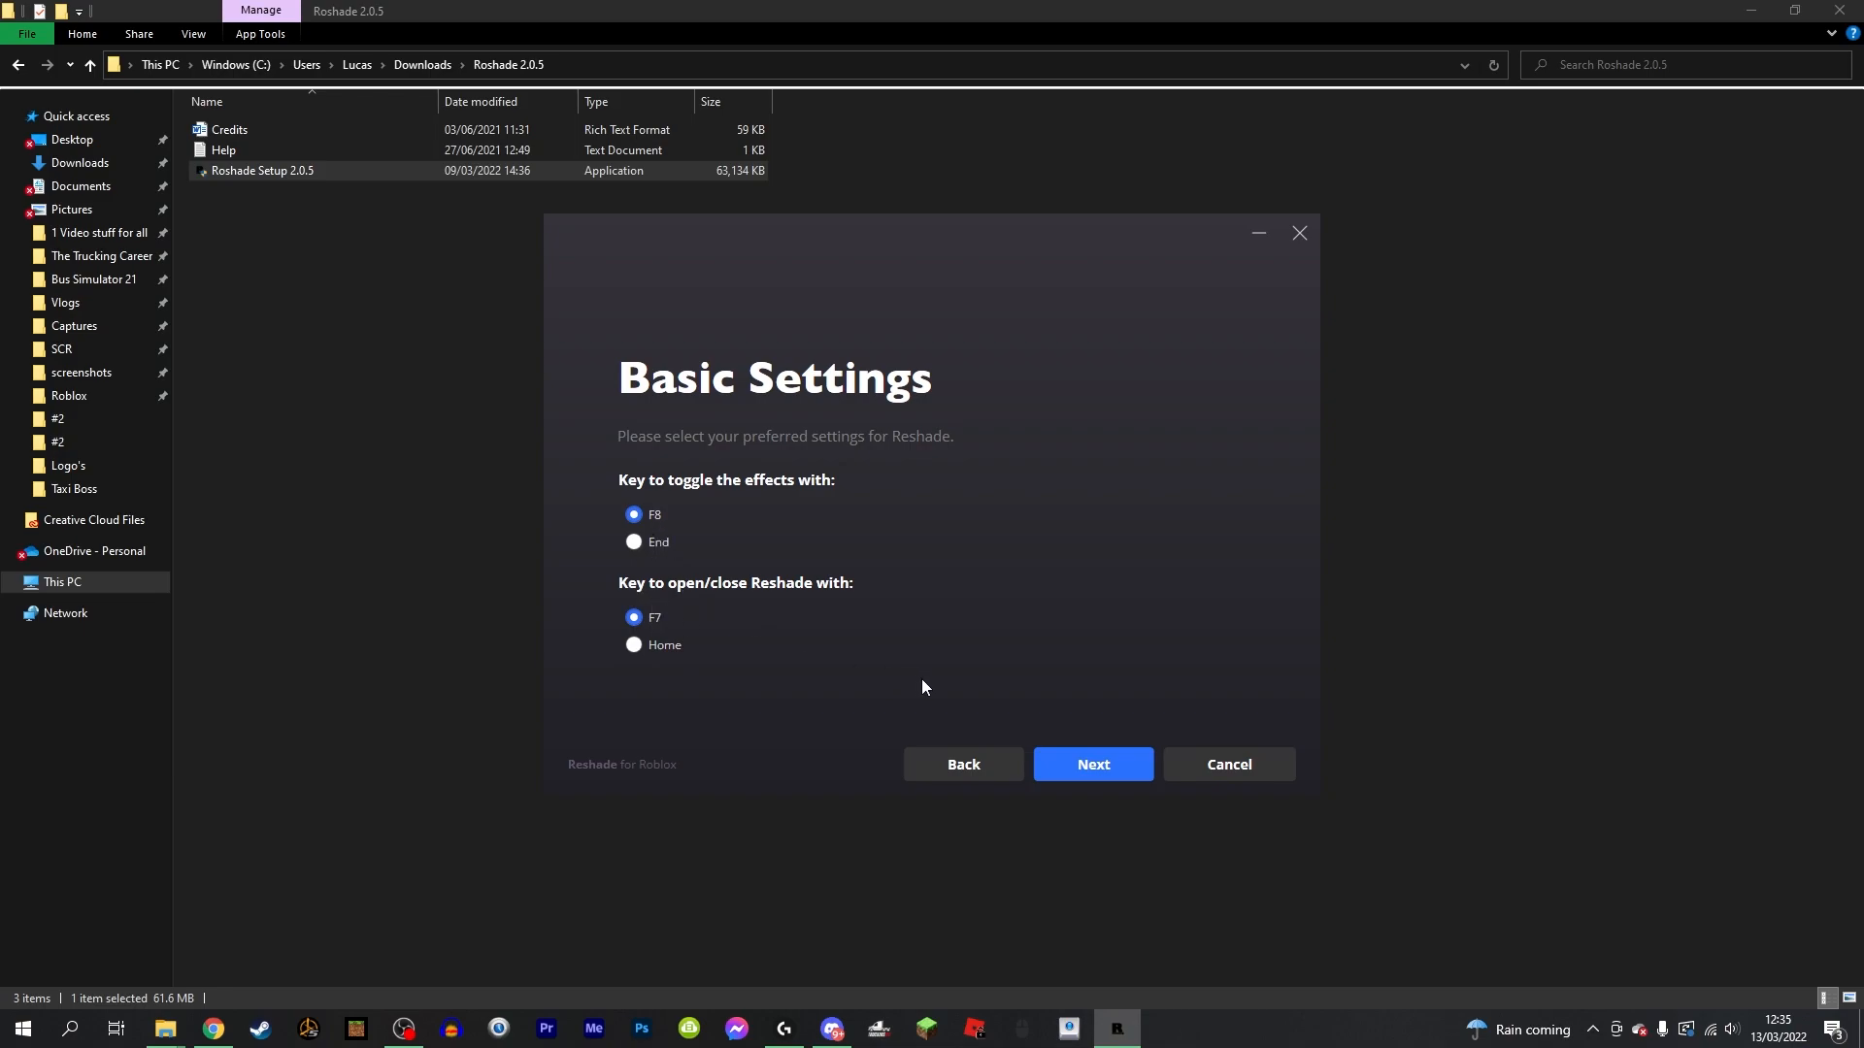
pyautogui.click(1090, 764)
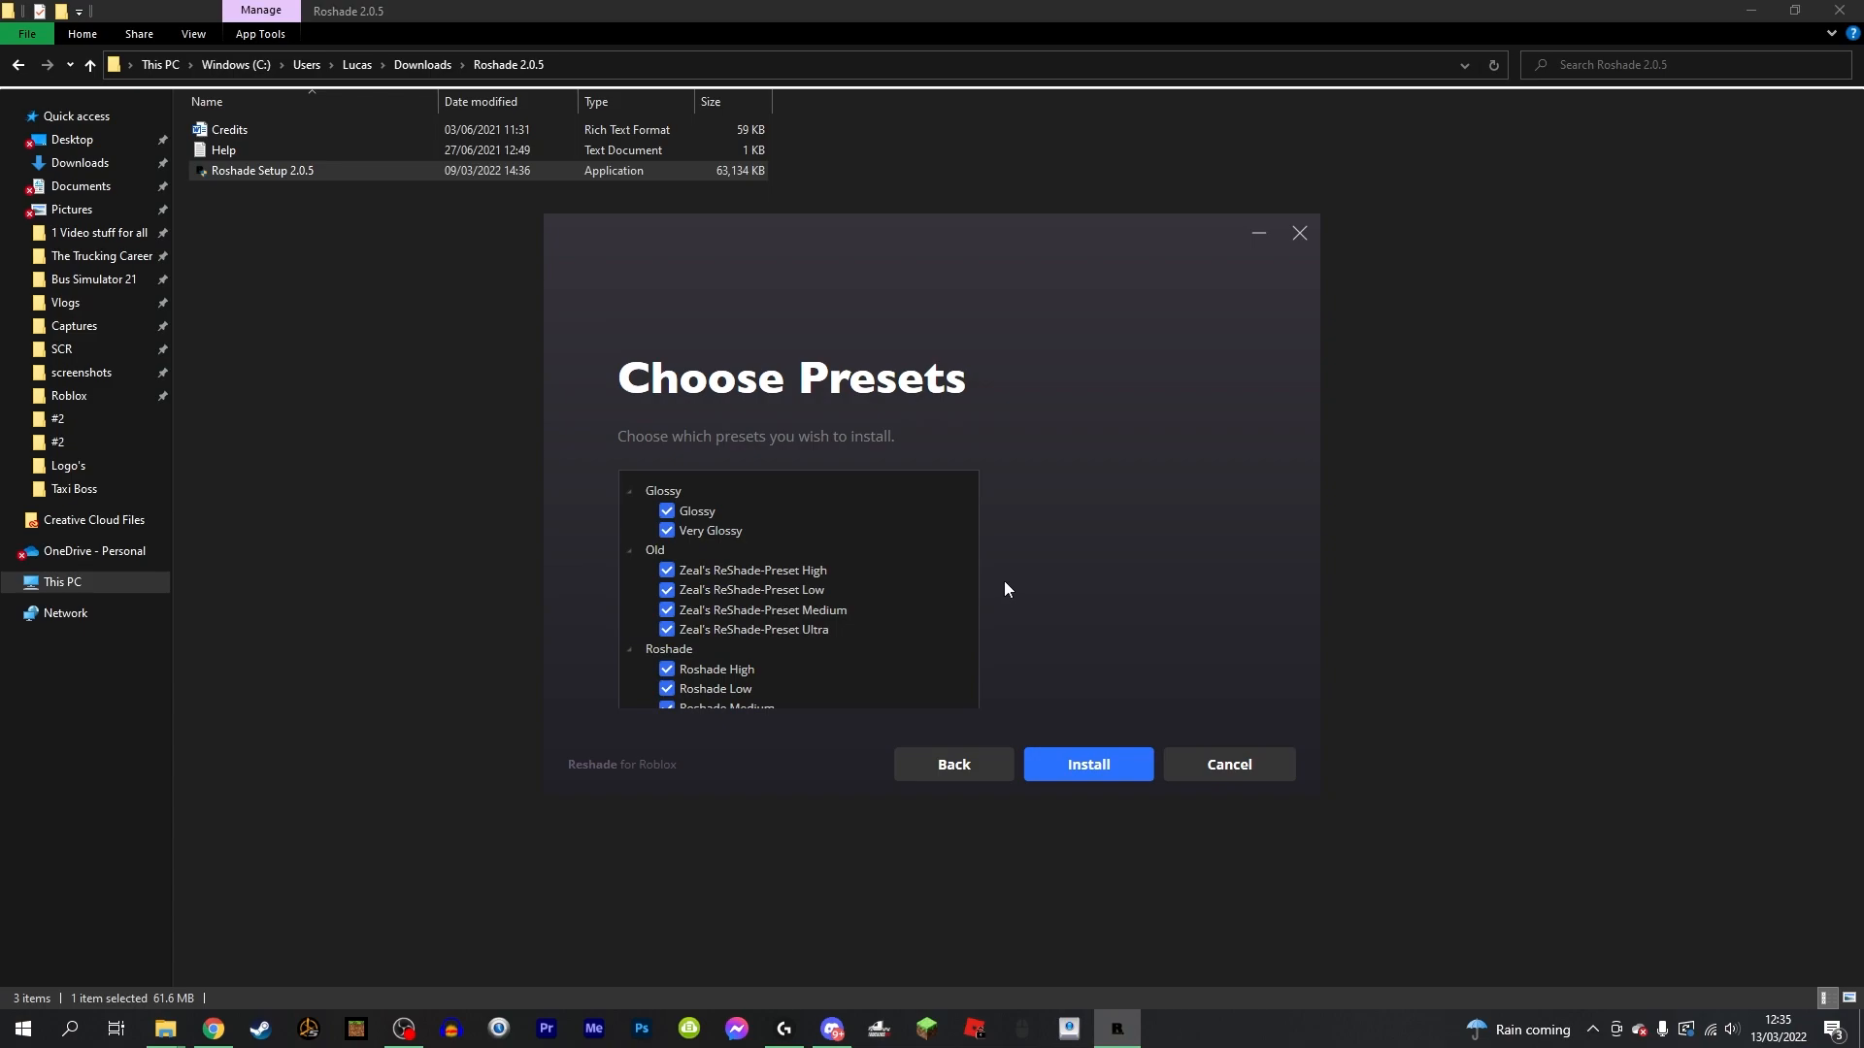
pyautogui.click(1086, 764)
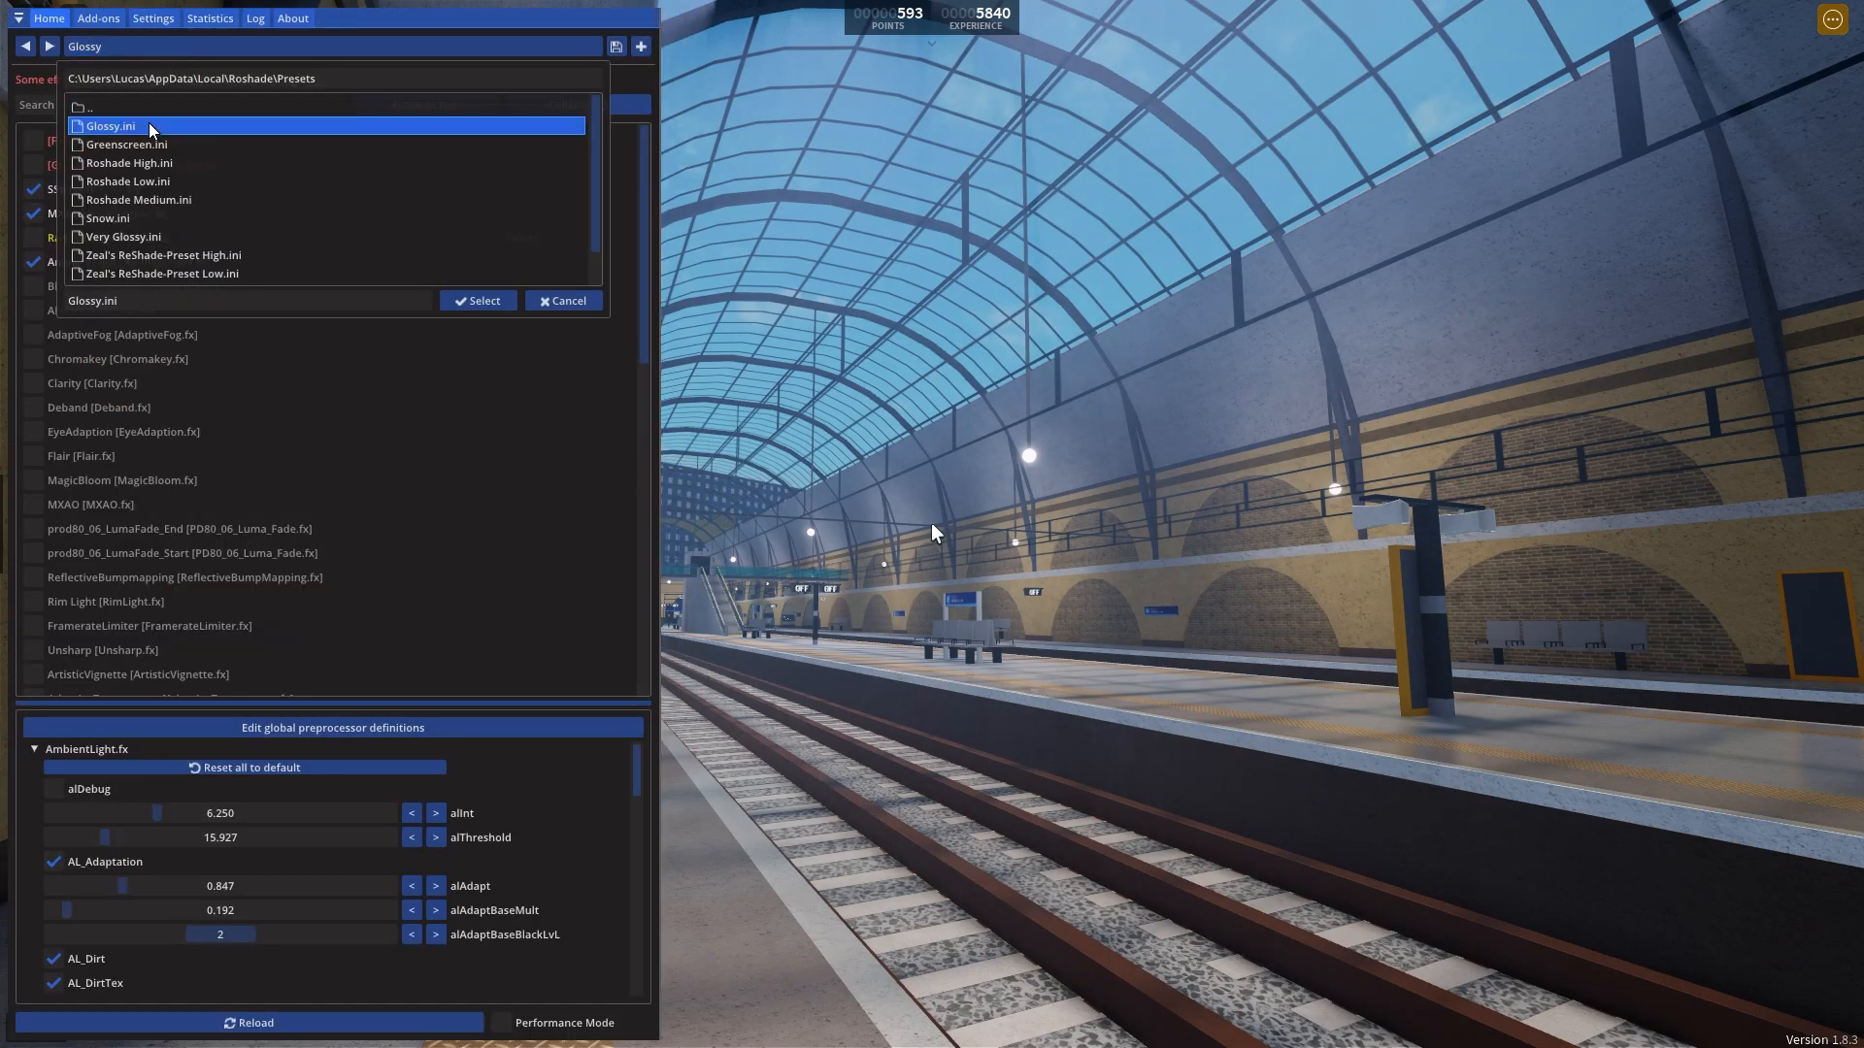
# Step: Select Snow.ini in the Roshade preset browser and load it
pyautogui.click(107, 217)
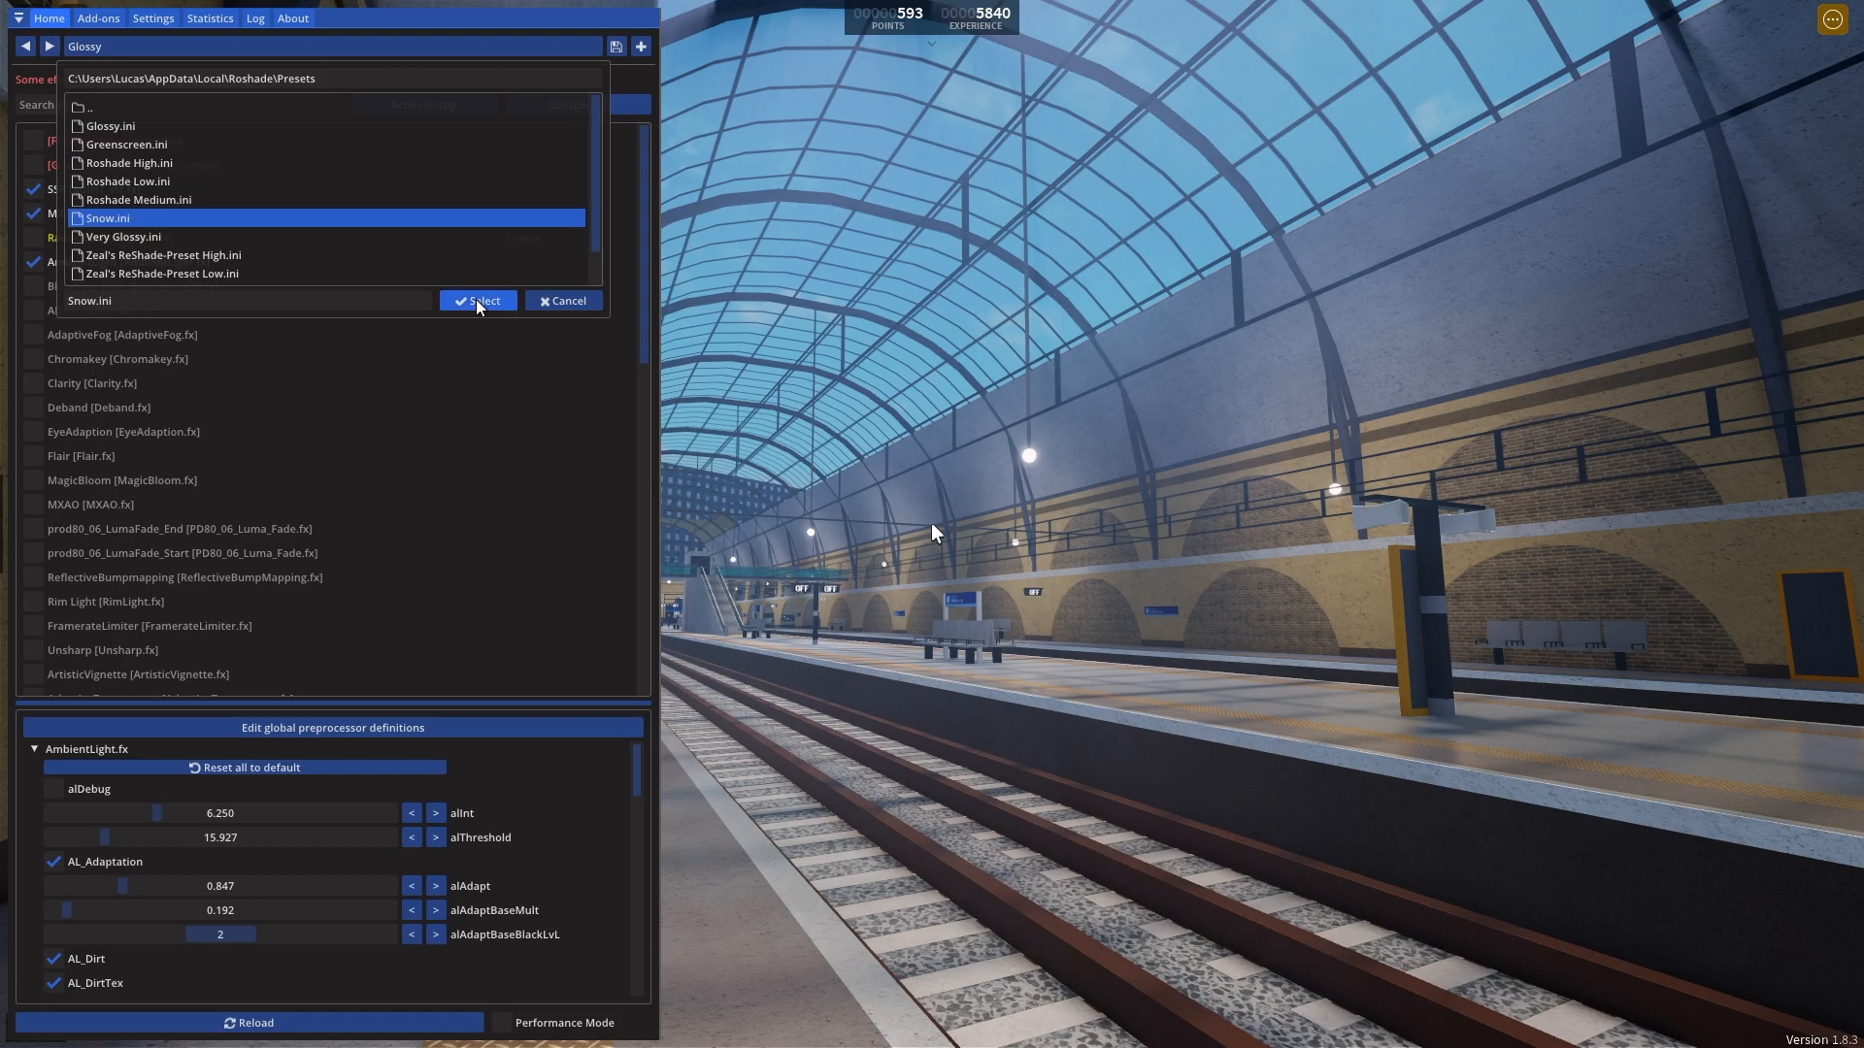
pyautogui.click(477, 300)
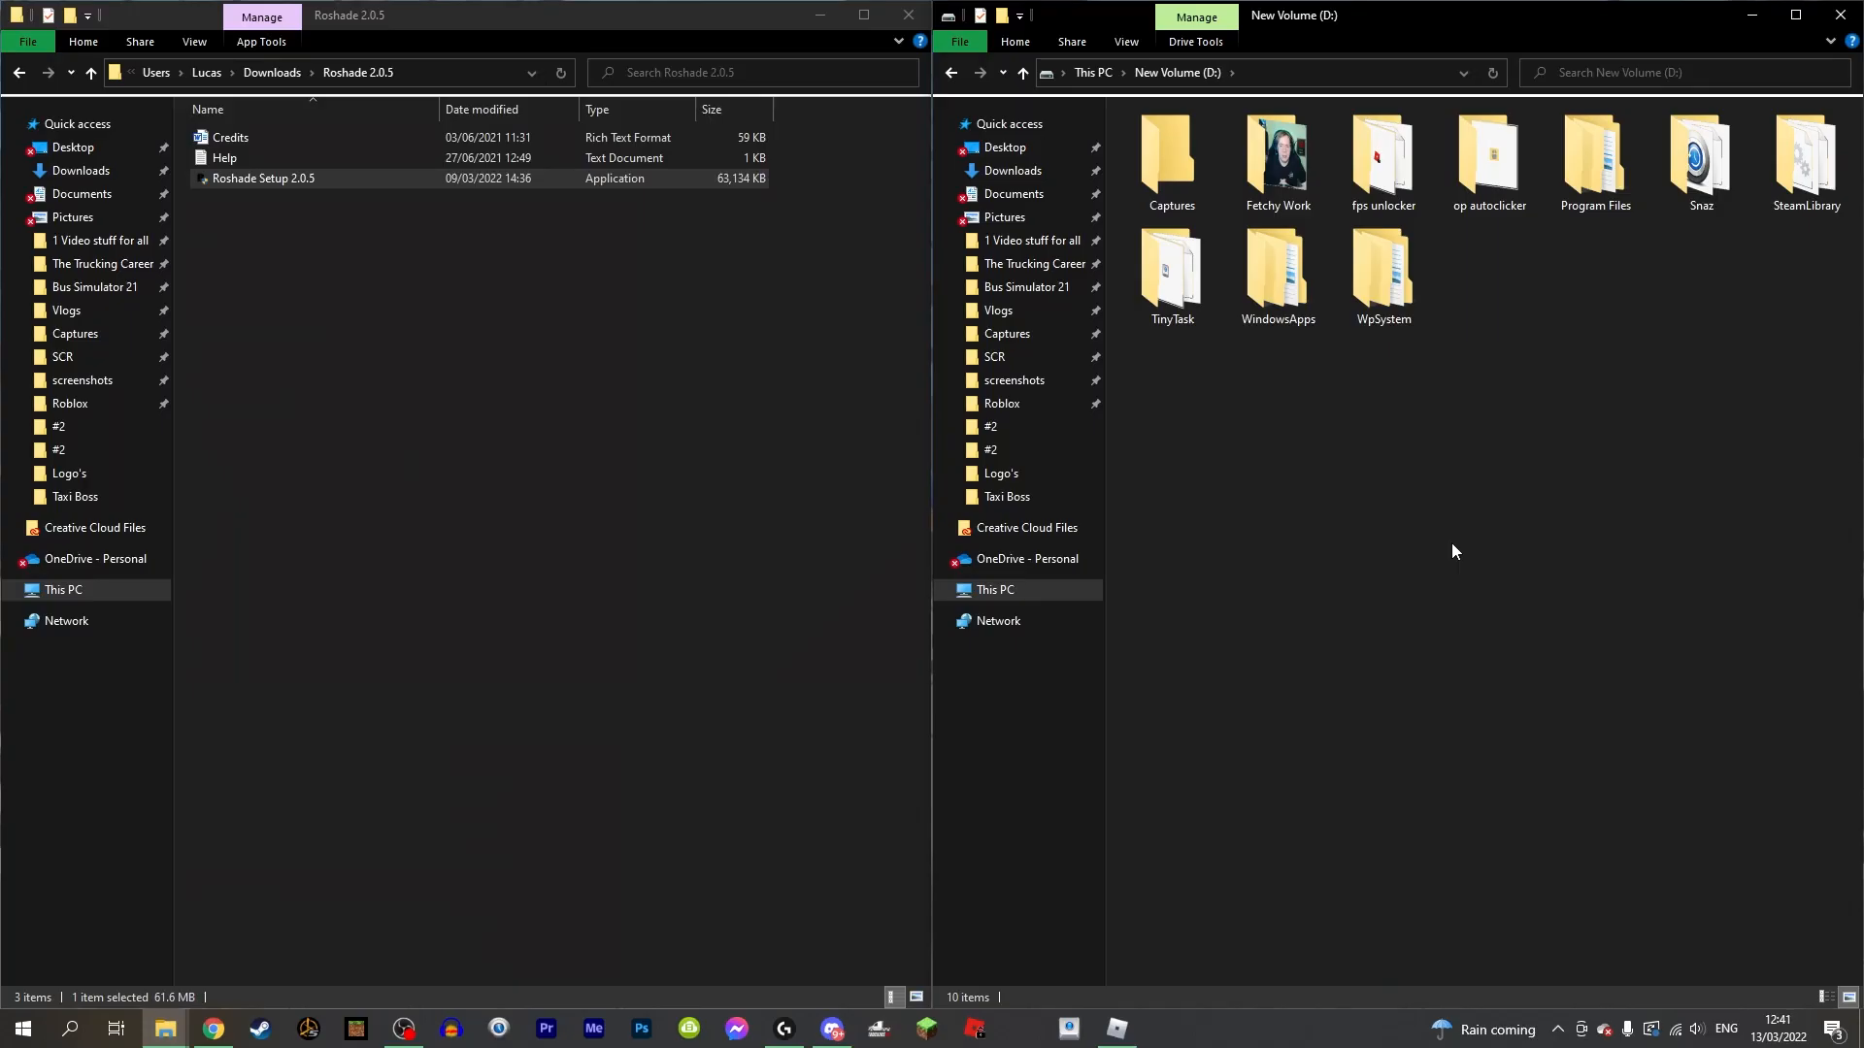
# Step: Create a new folder on the New Volume (D:) drive from the right-click menu
pyautogui.rightClick(1452, 551)
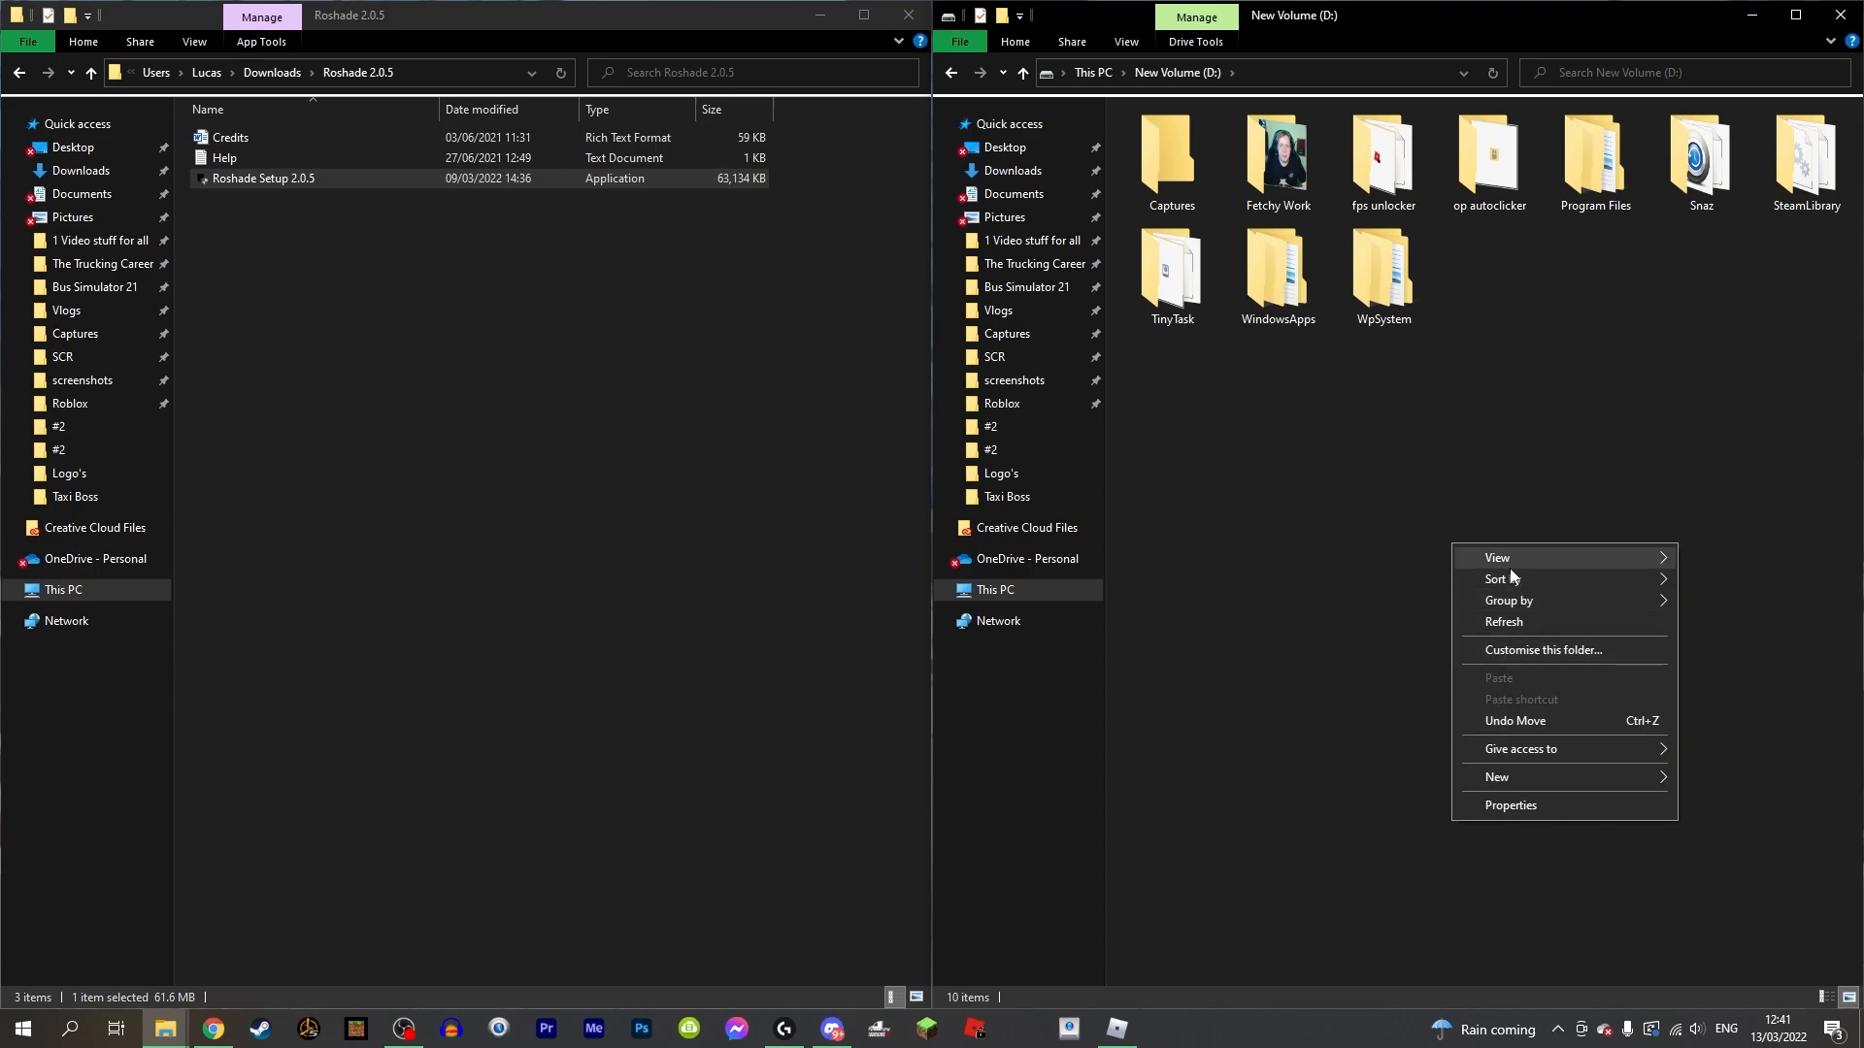
pyautogui.click(1497, 776)
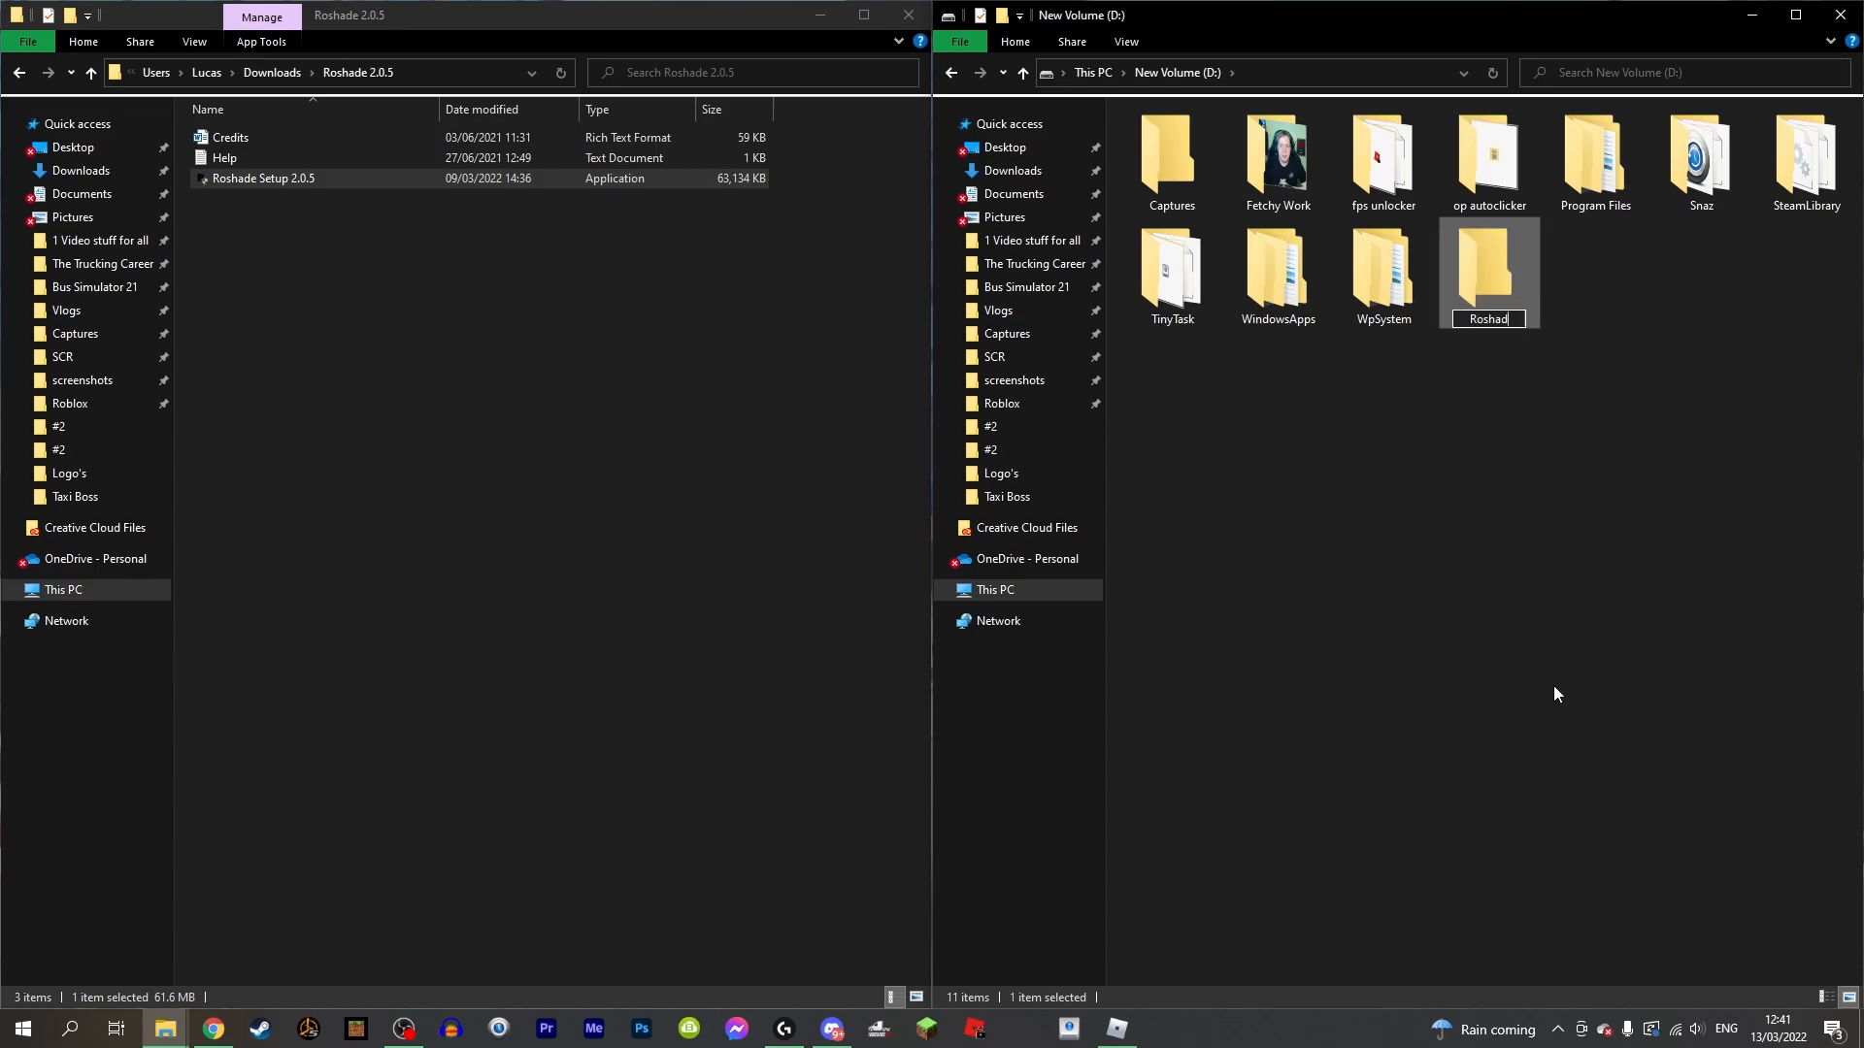